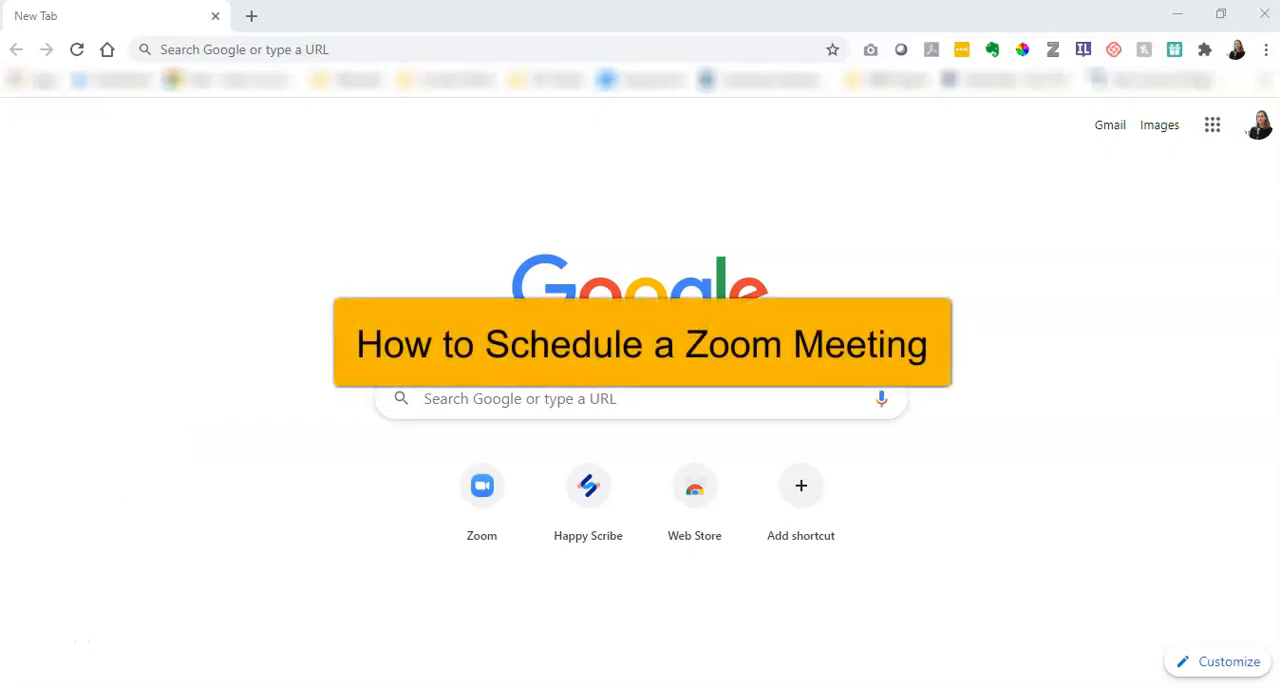
mouse_move(280, 256)
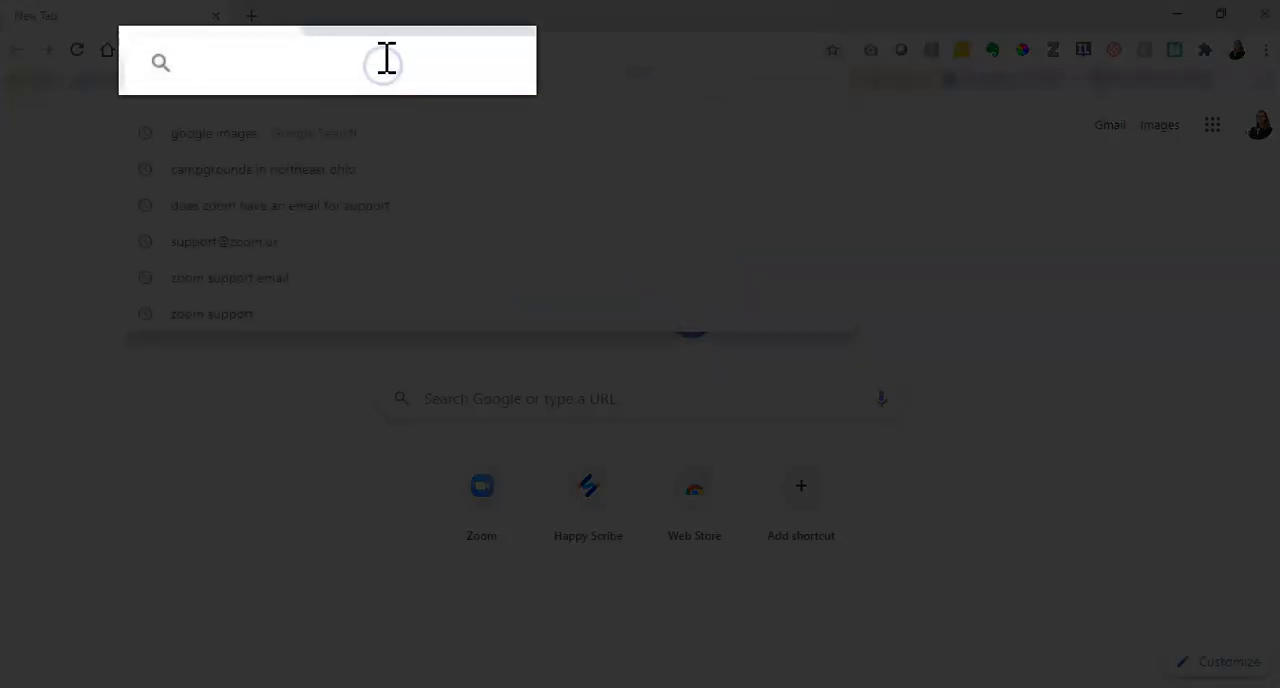
Navigate to zoom.us in a new Chrome tab
type("zoom.us")
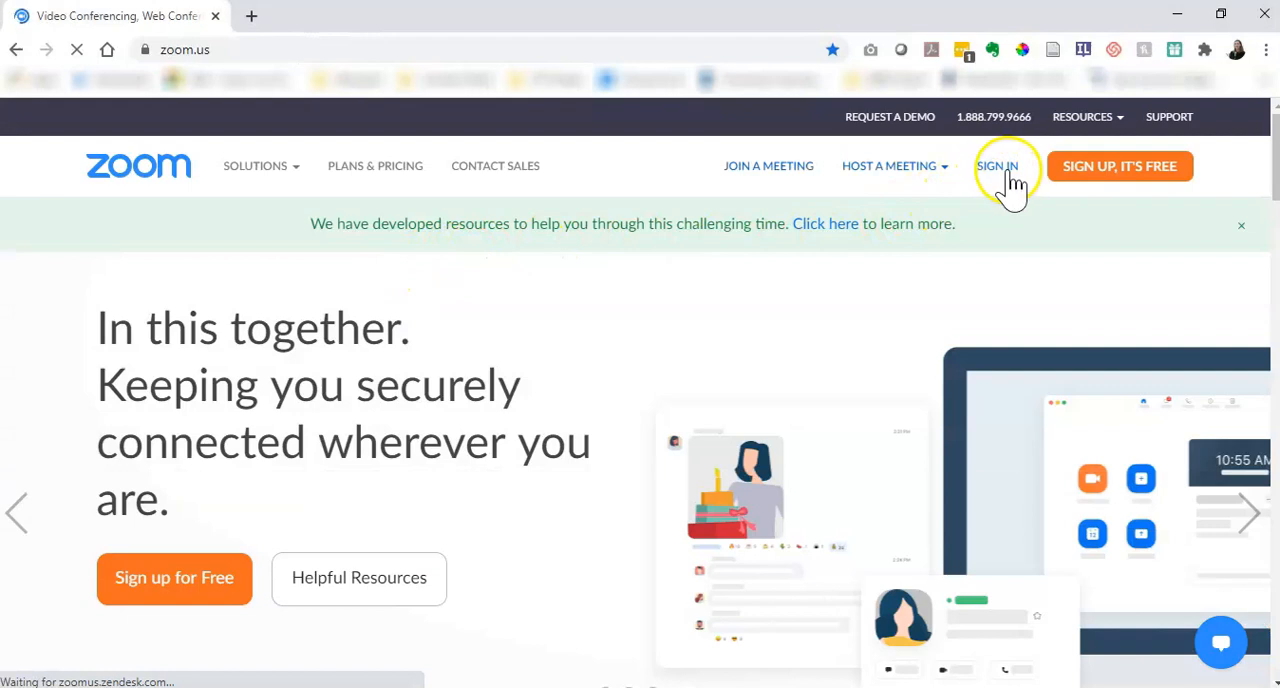
Sign in to the Zoom account with the entered email and password
left_click(996, 166)
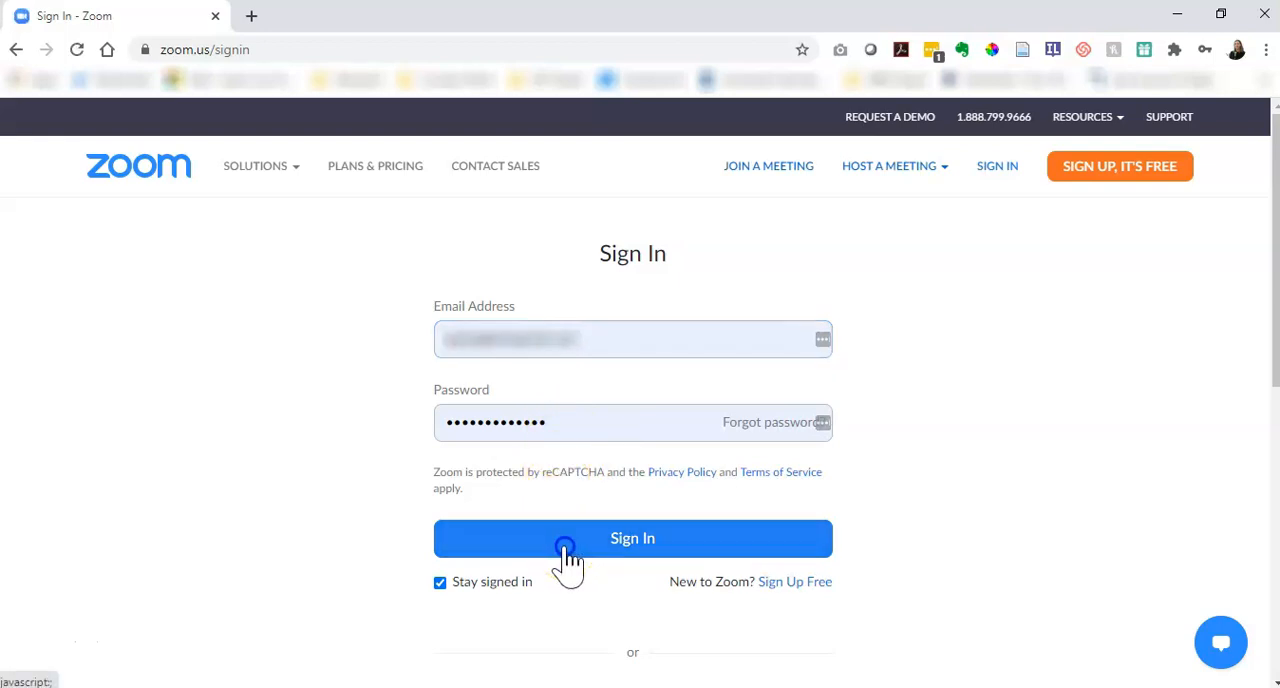
left_click(632, 538)
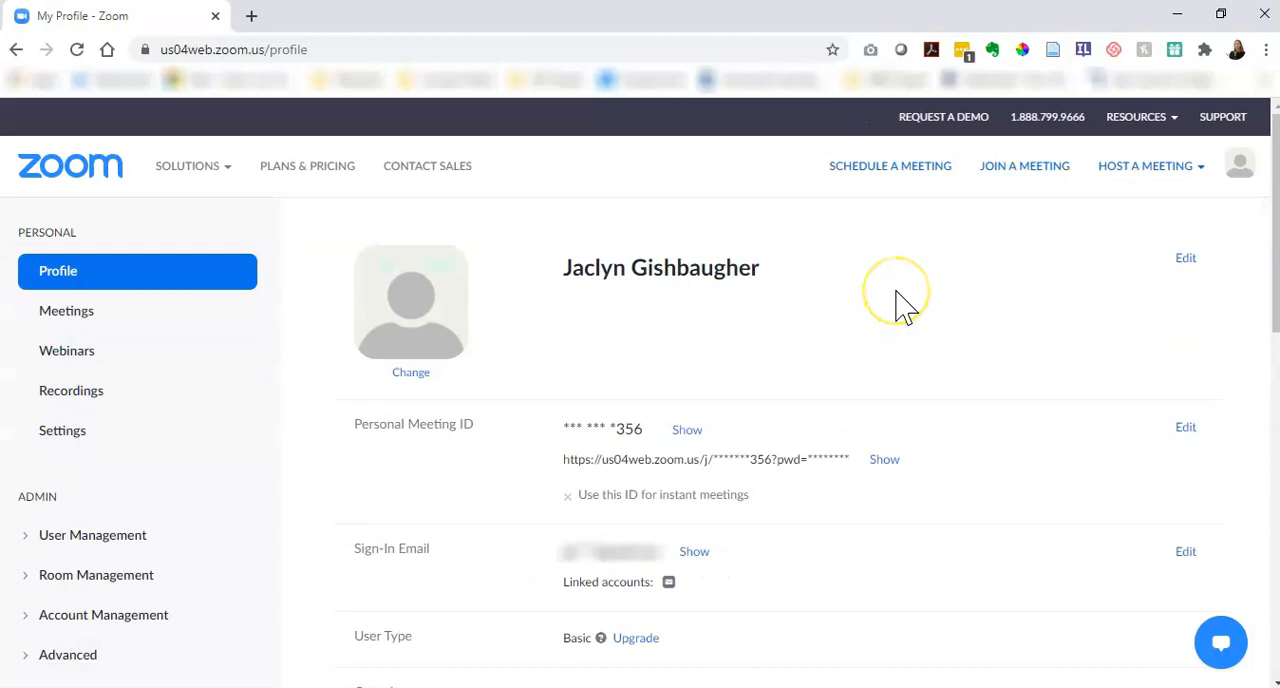
mouse_move(800, 420)
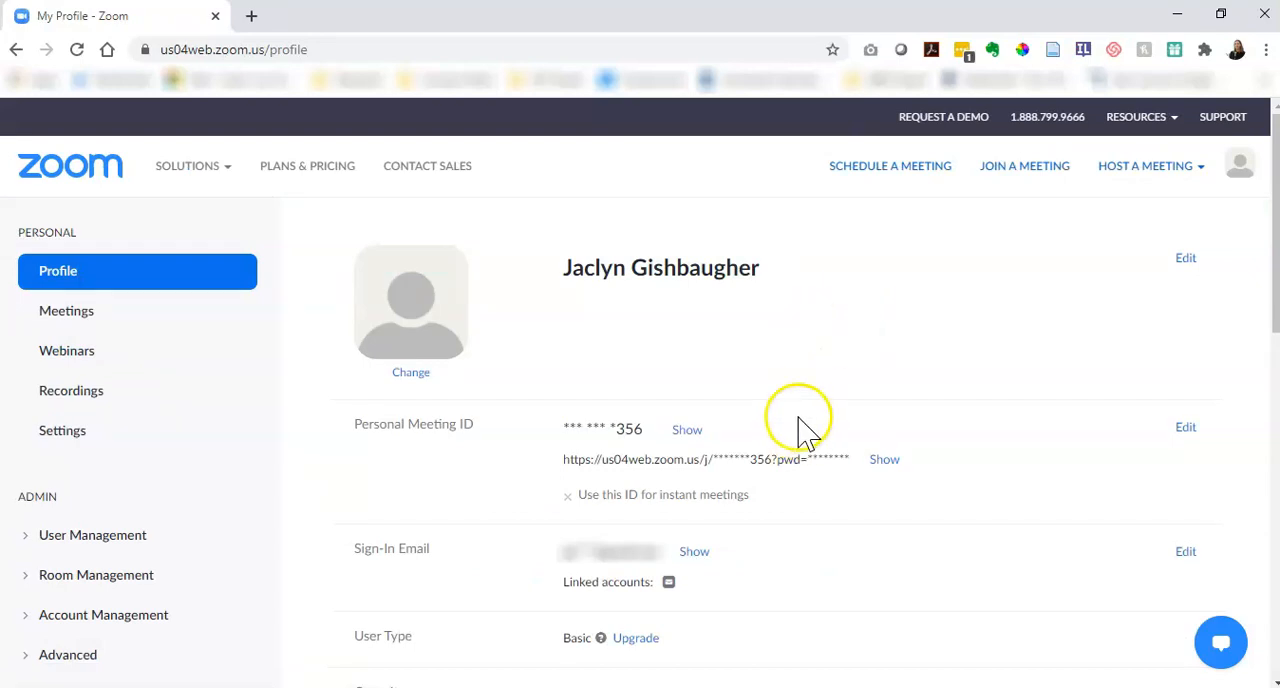
mouse_move(888, 164)
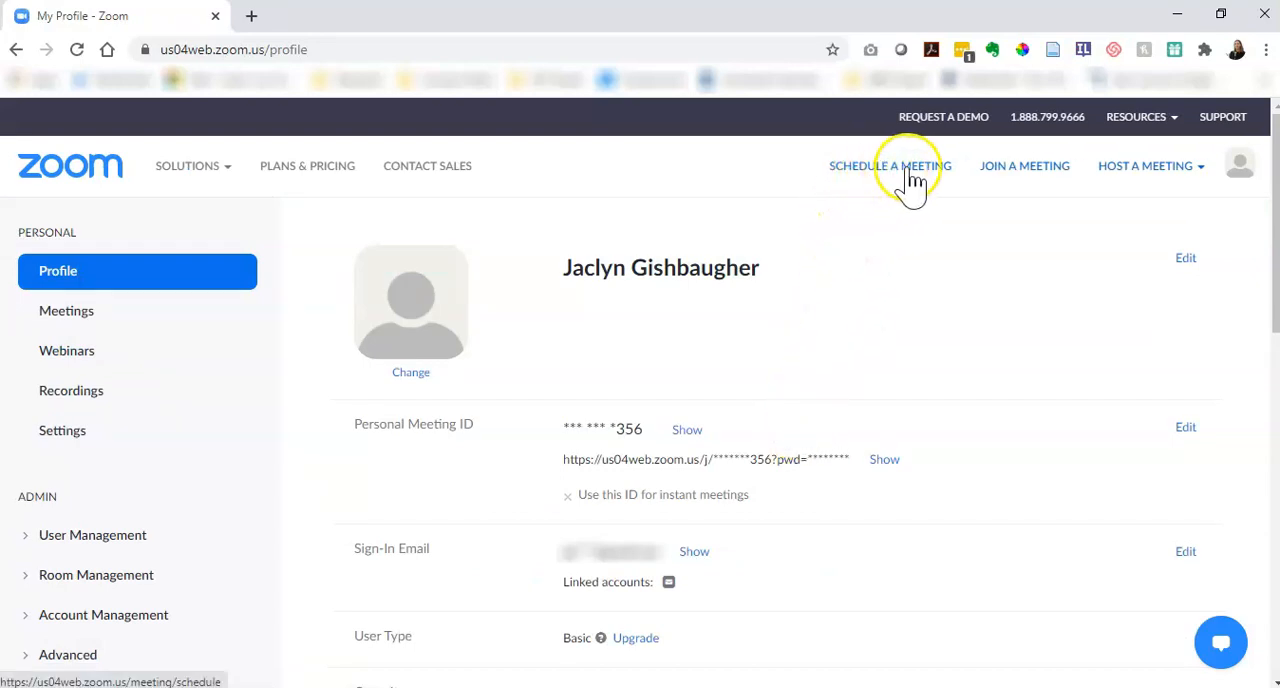
Schedule a meeting titled 'Week 2 Peer Mentoring' with a description about reviewing goals and last week's IDP
left_click(888, 164)
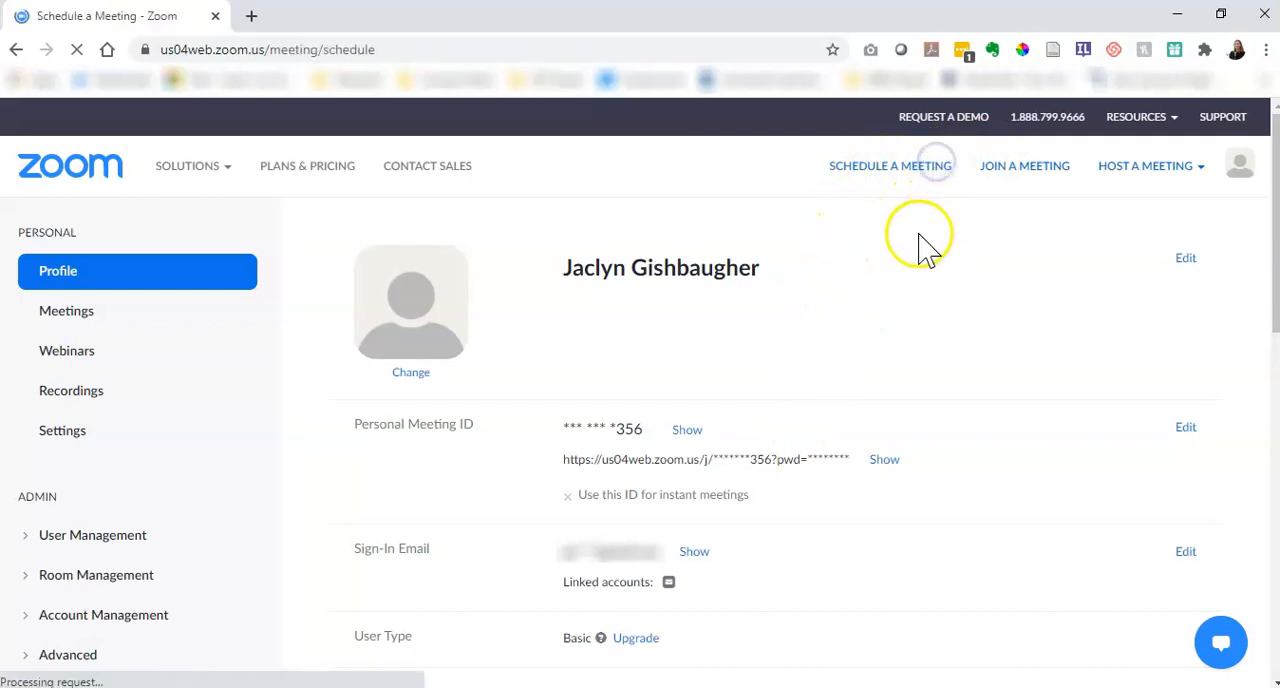
left_click(888, 164)
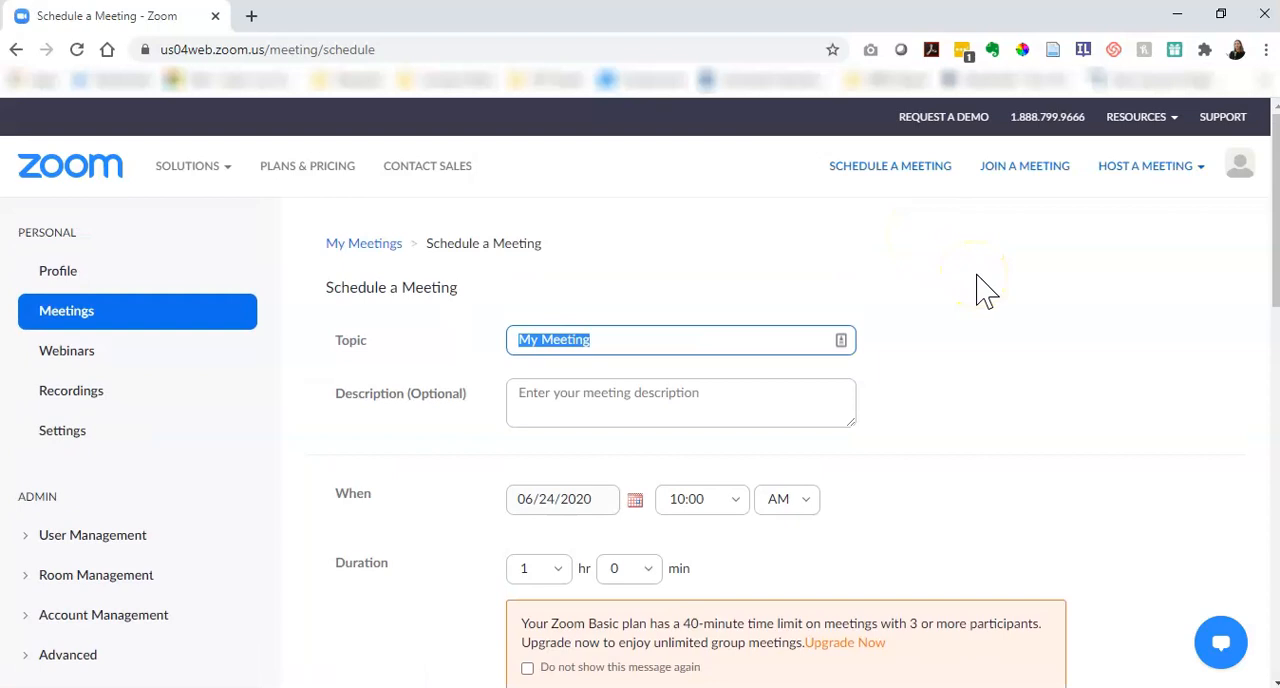
mouse_move(616, 344)
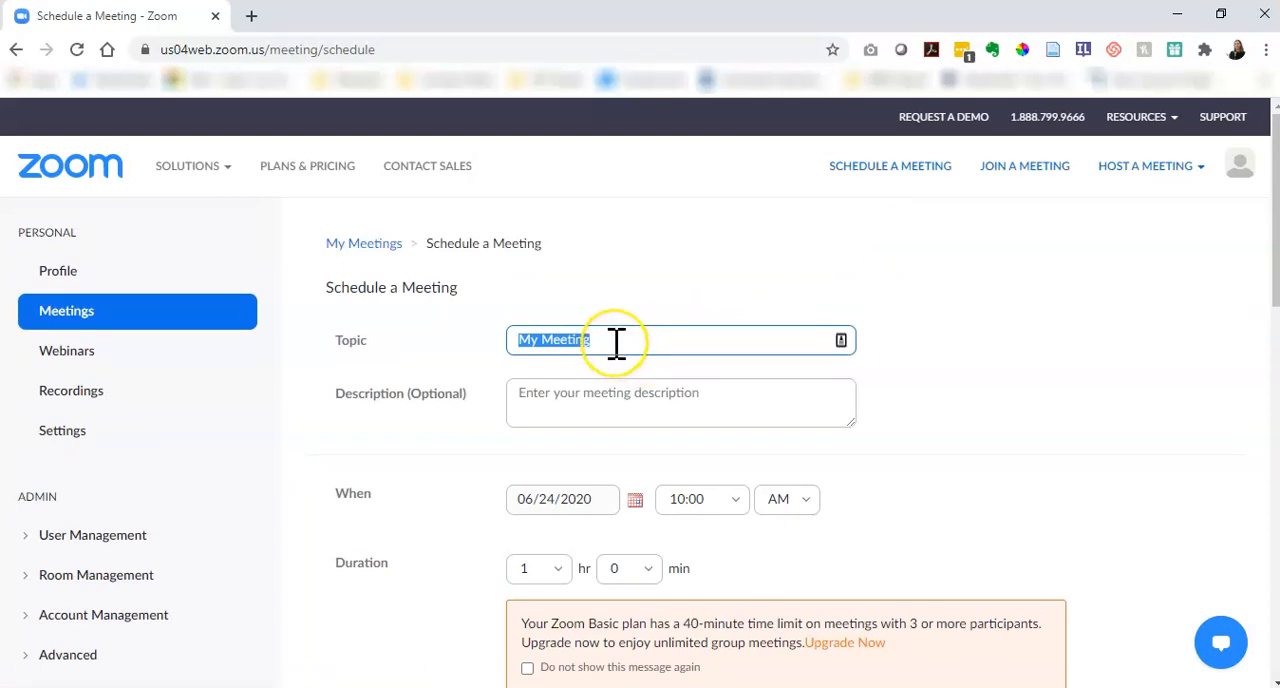
mouse_move(616, 340)
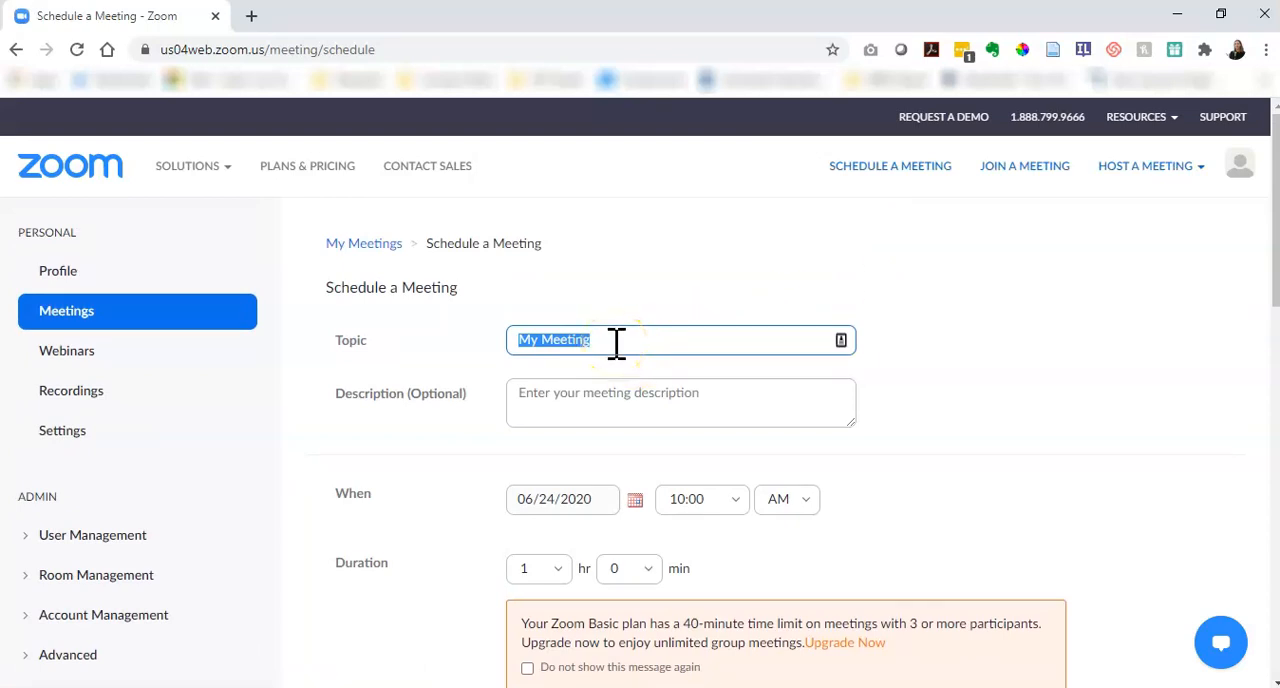
type("Week 2 Peer")
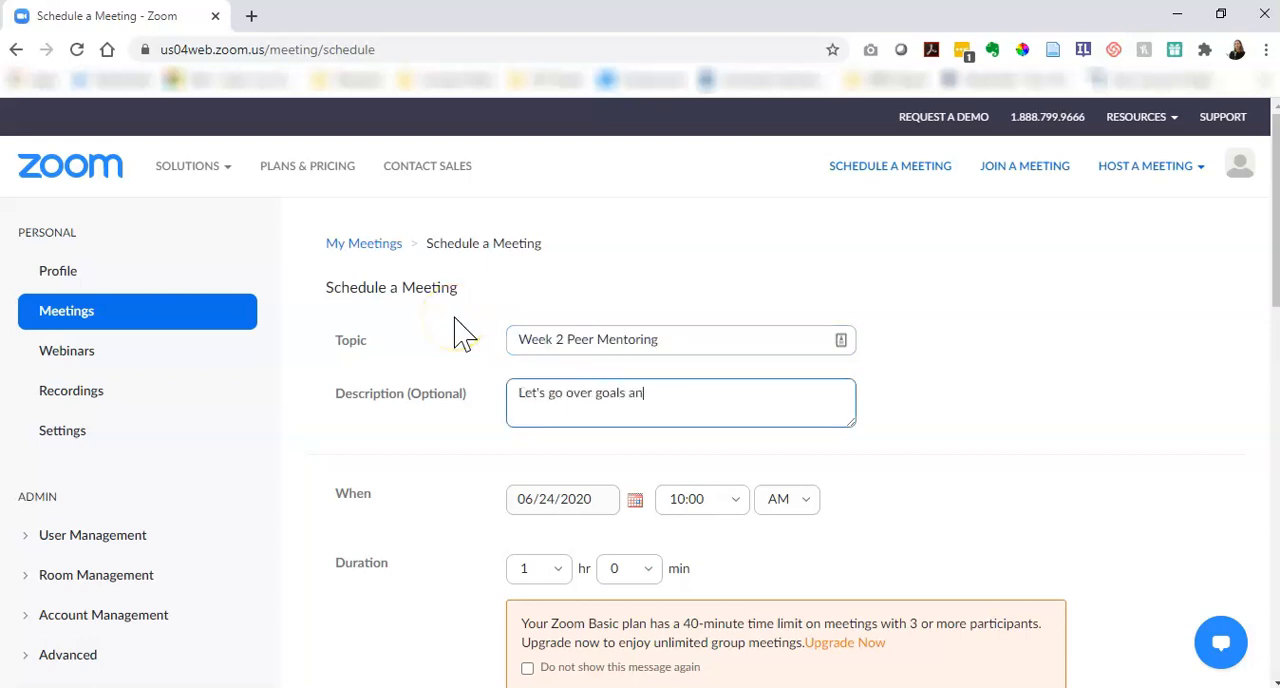
type("d the IDP that we started last week.")
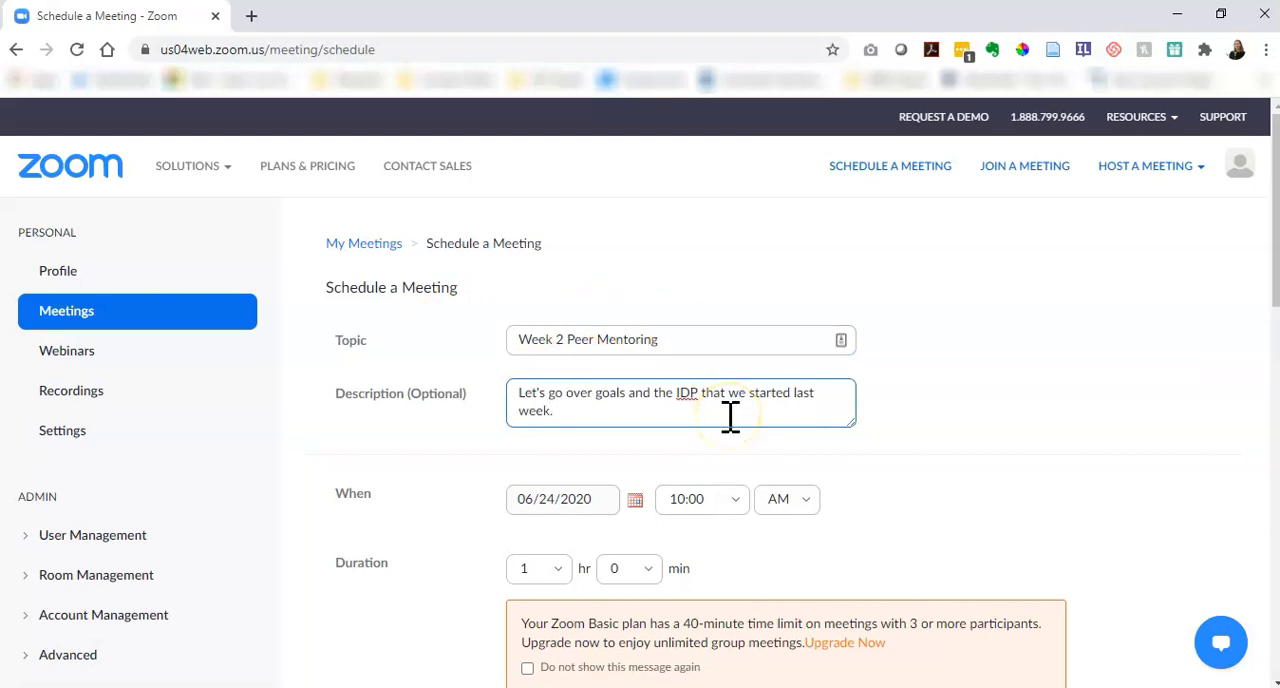
Set the meeting date to 06/27/2020 and adjust its duration
scroll("down", 3)
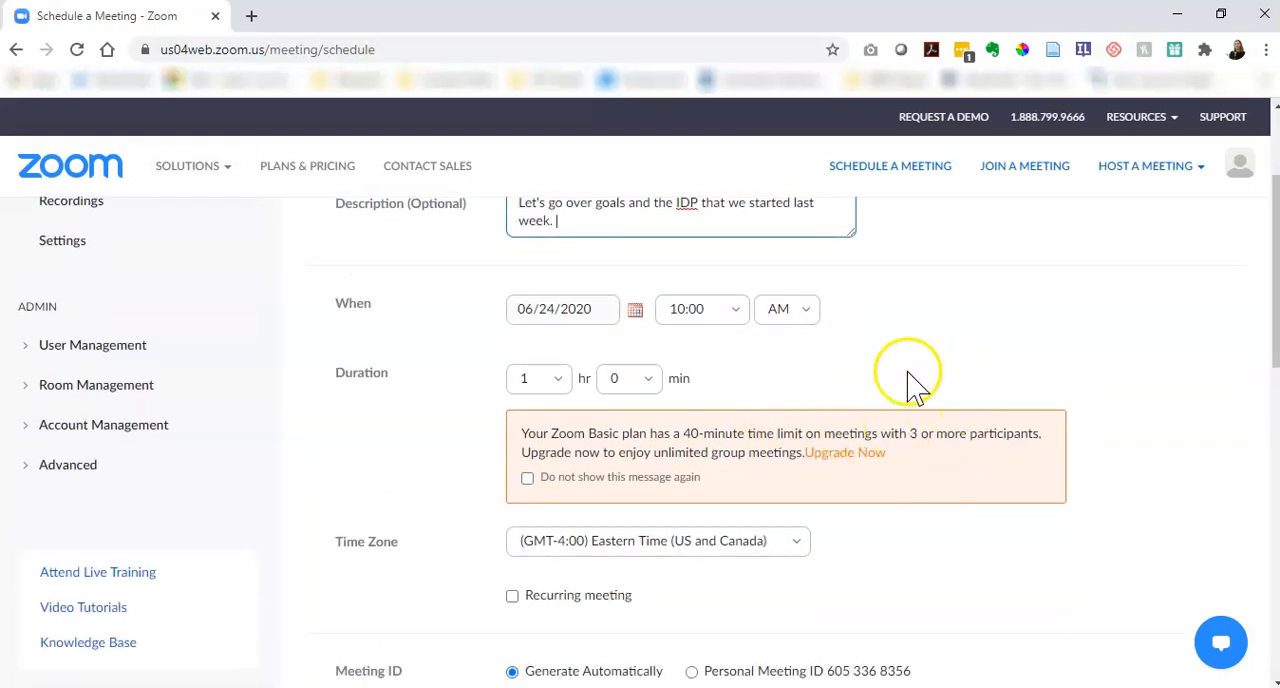
mouse_move(370, 320)
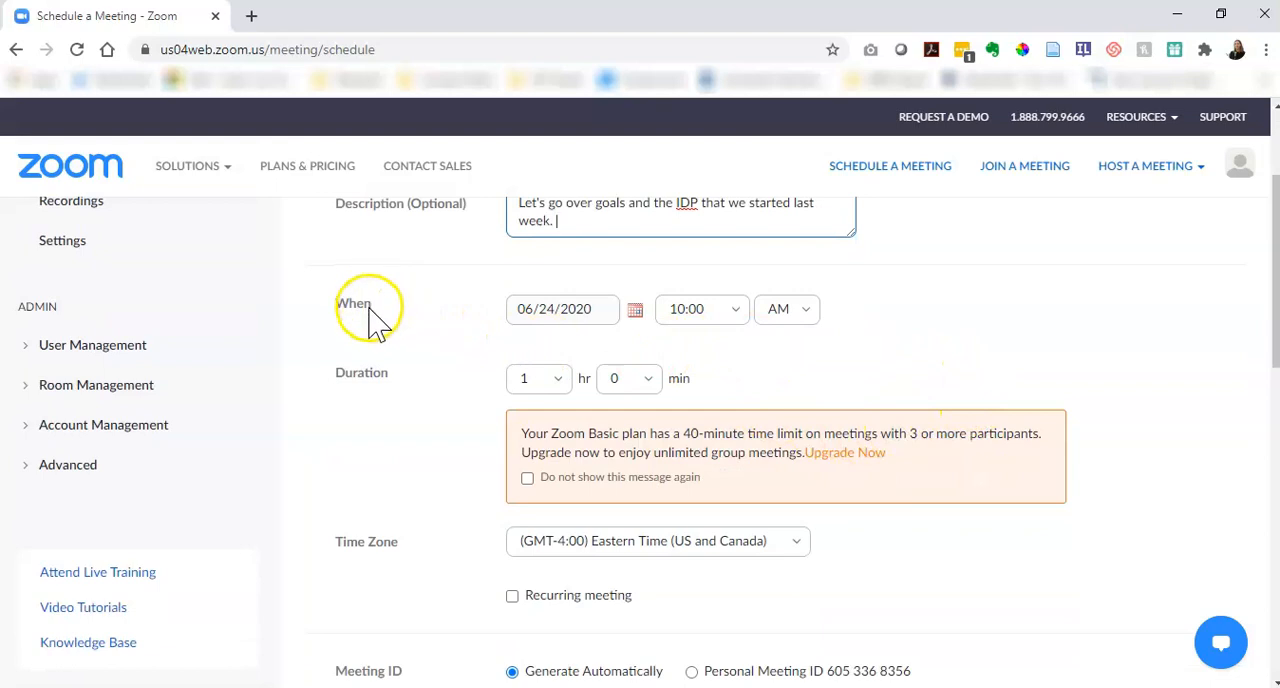
mouse_move(380, 378)
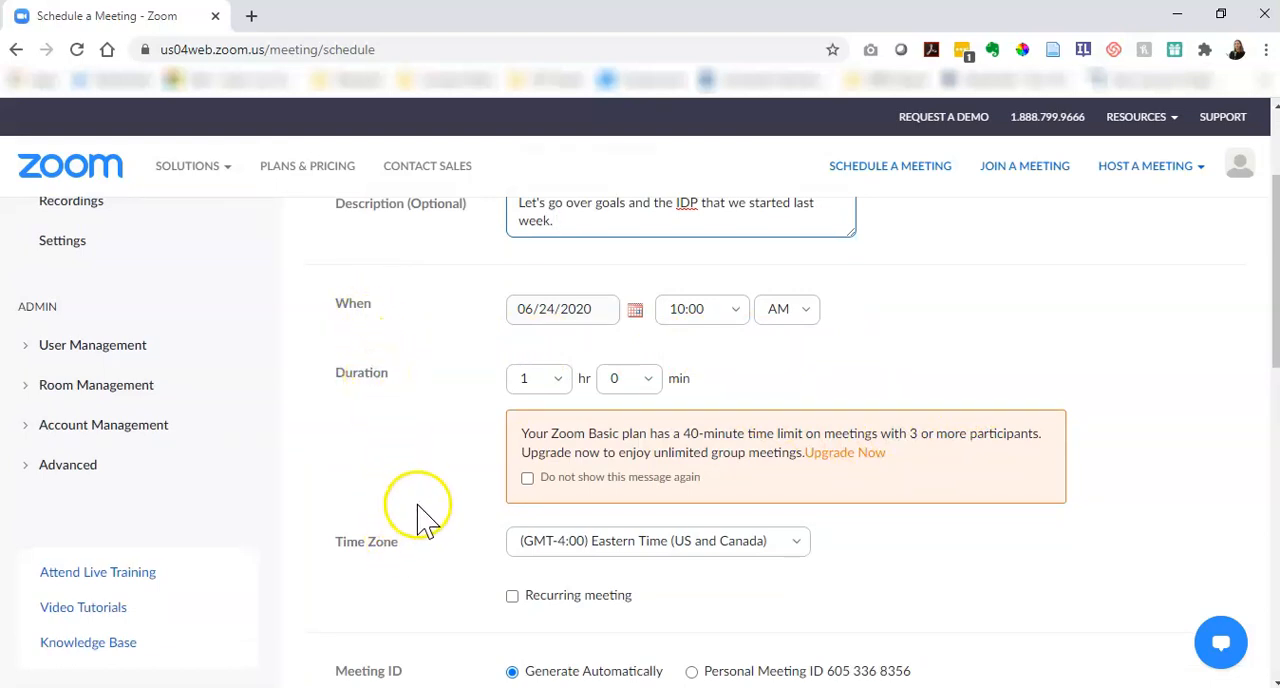
left_click(636, 308)
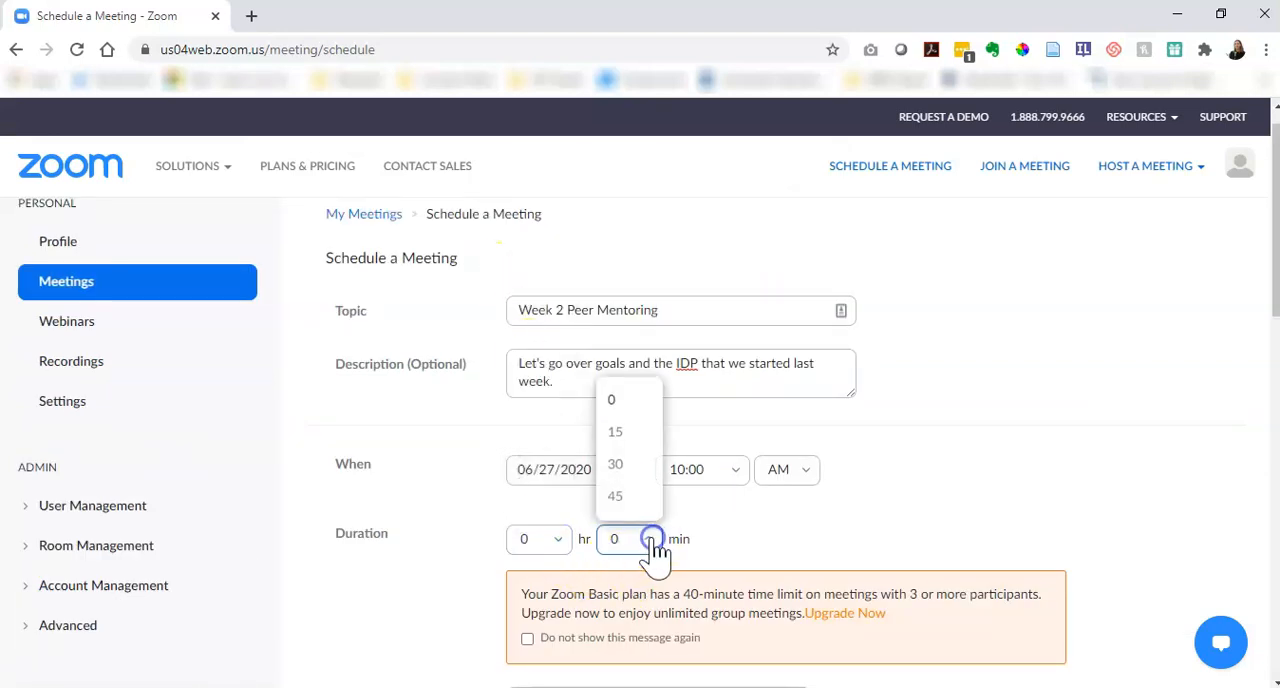
scroll("down", 3)
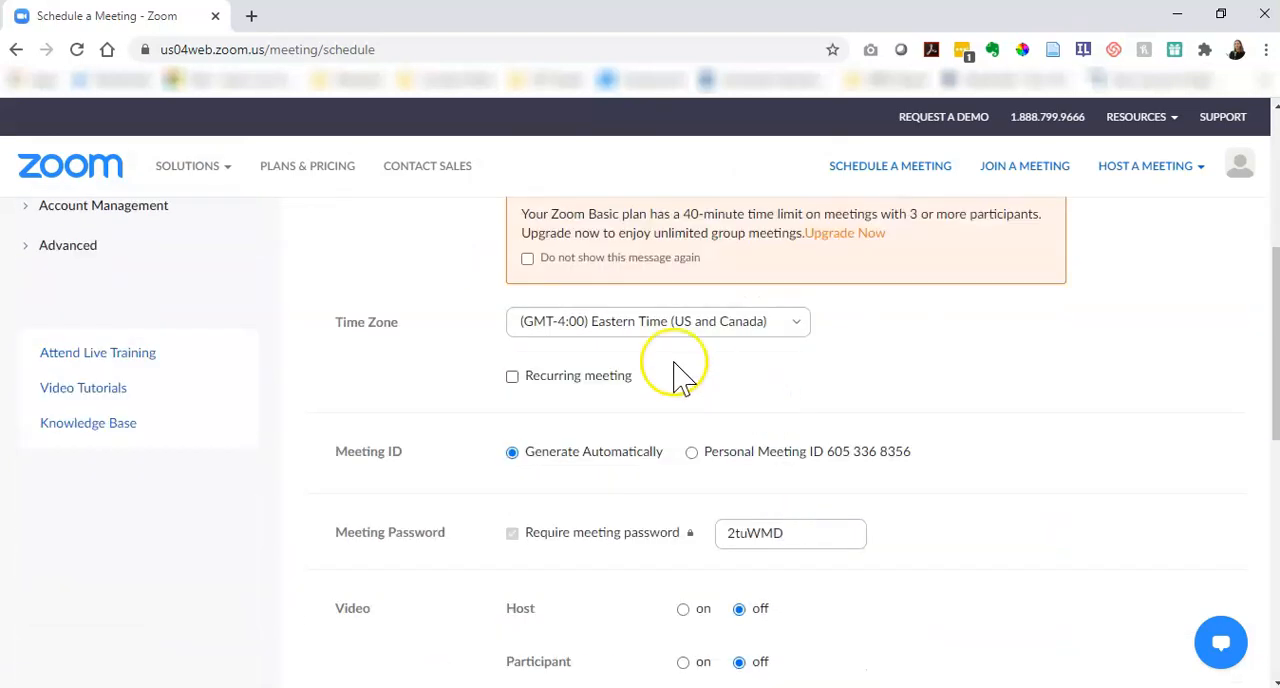
mouse_move(664, 452)
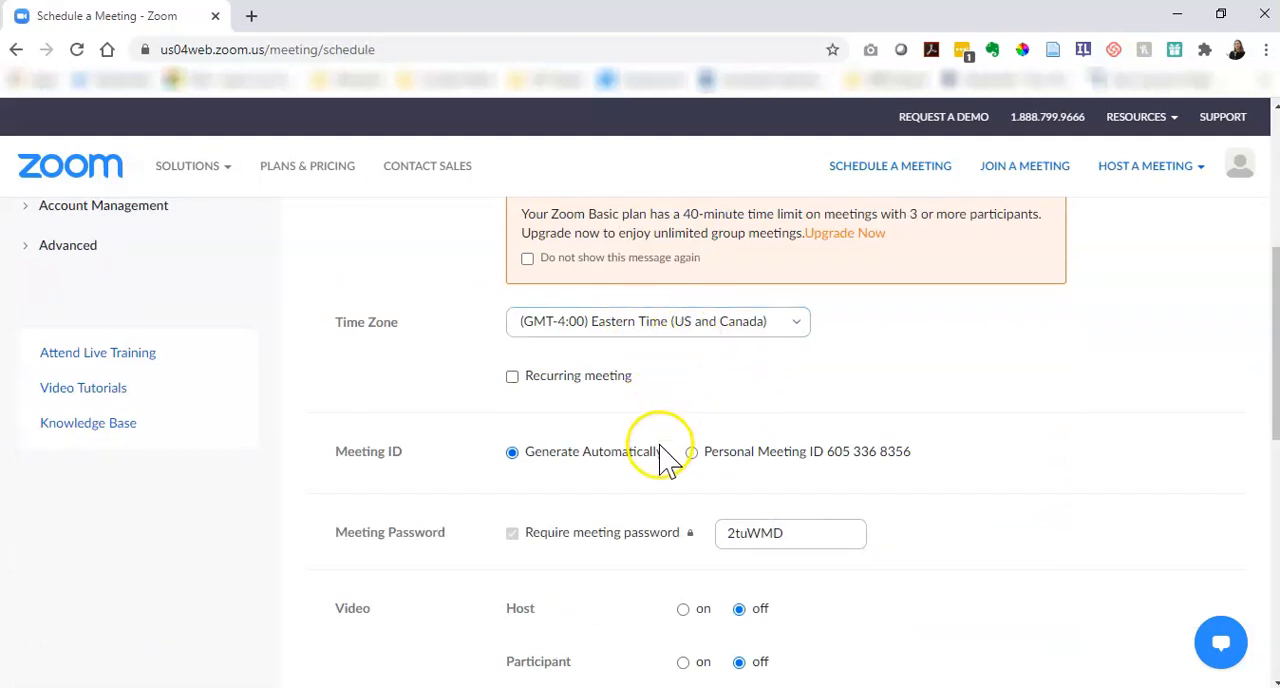
scroll("down", 3)
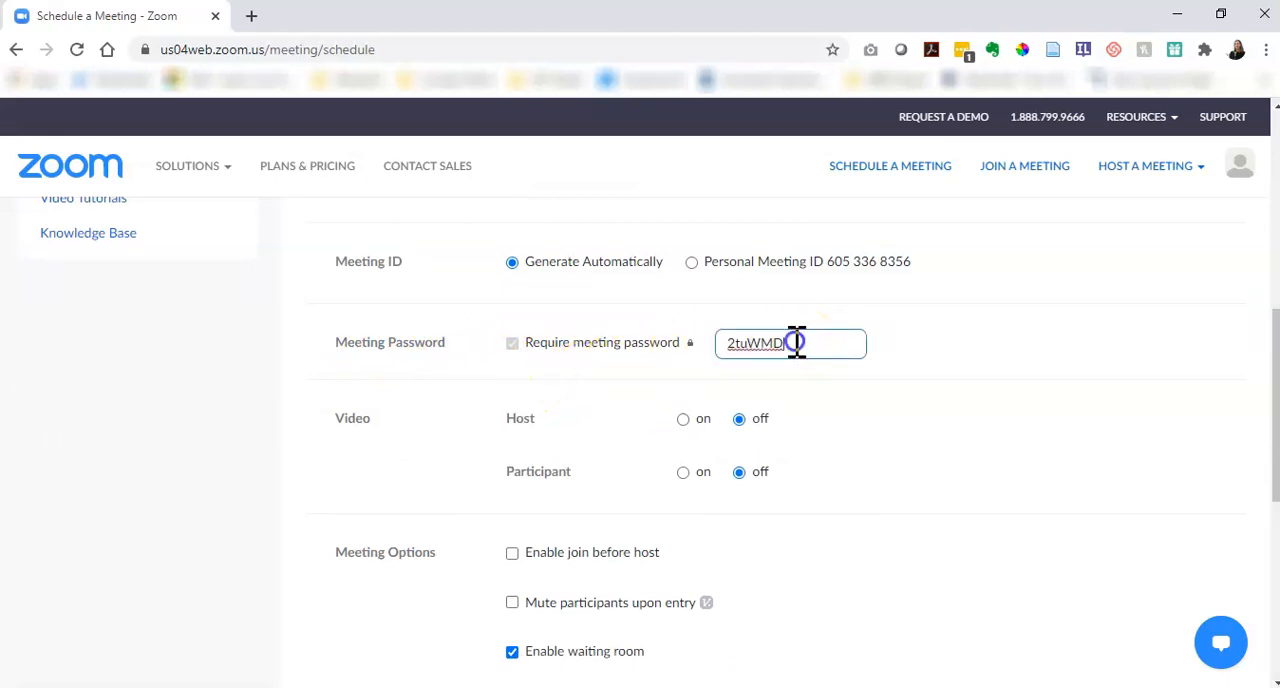
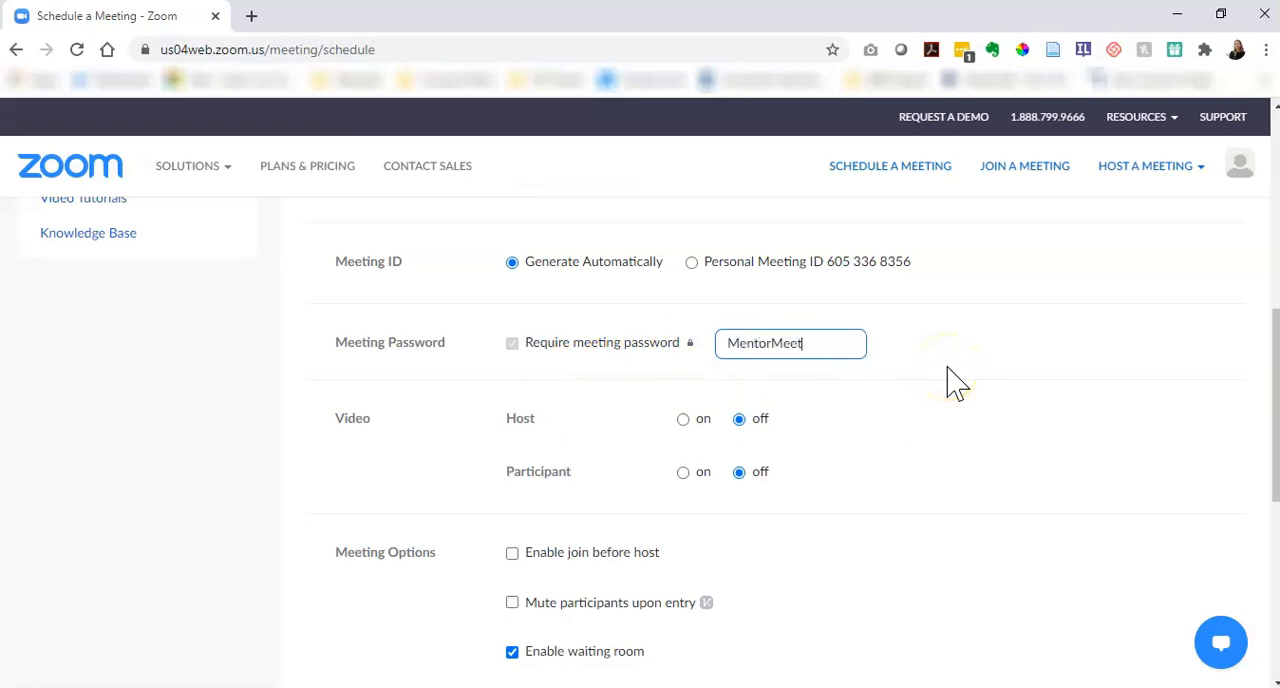
scroll("down", 3)
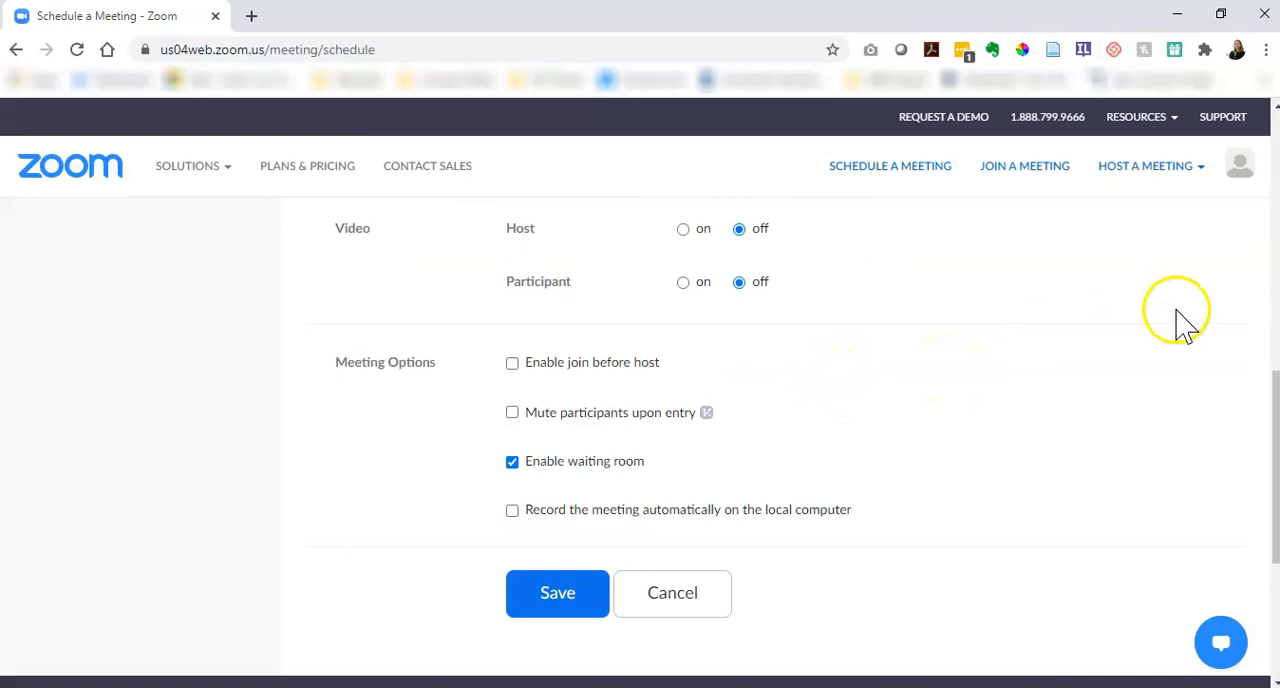
mouse_move(504, 240)
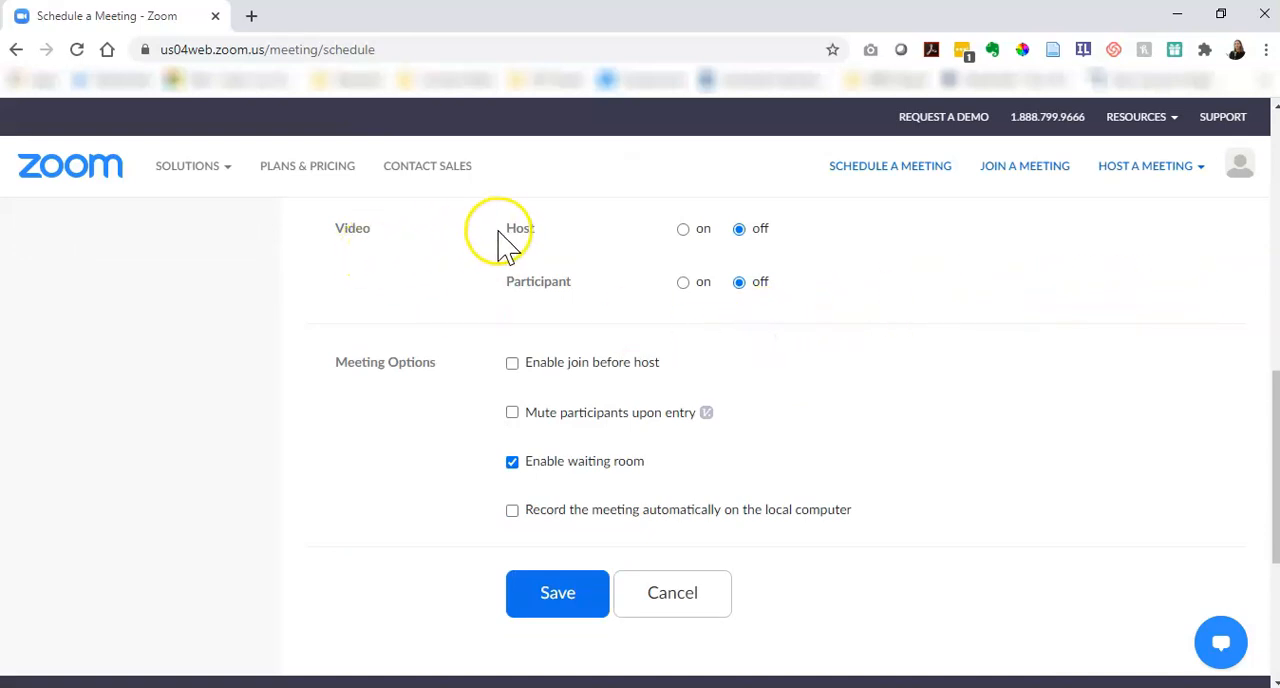
mouse_move(540, 320)
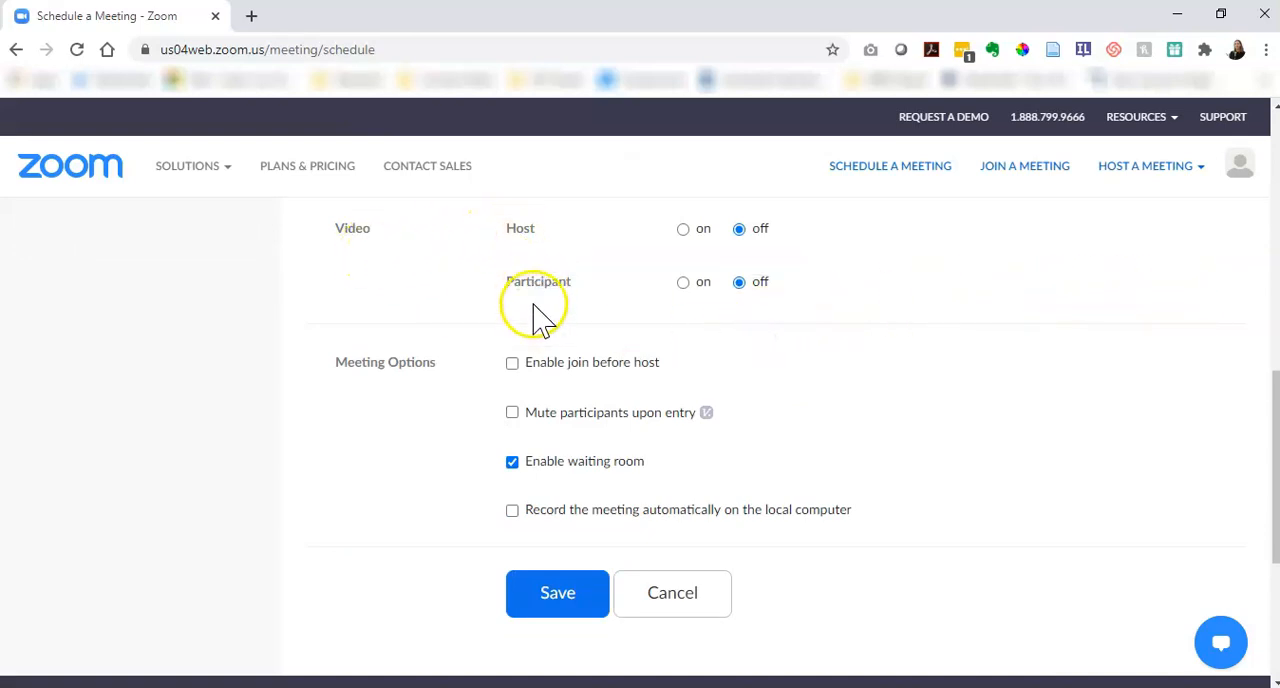
mouse_move(528, 320)
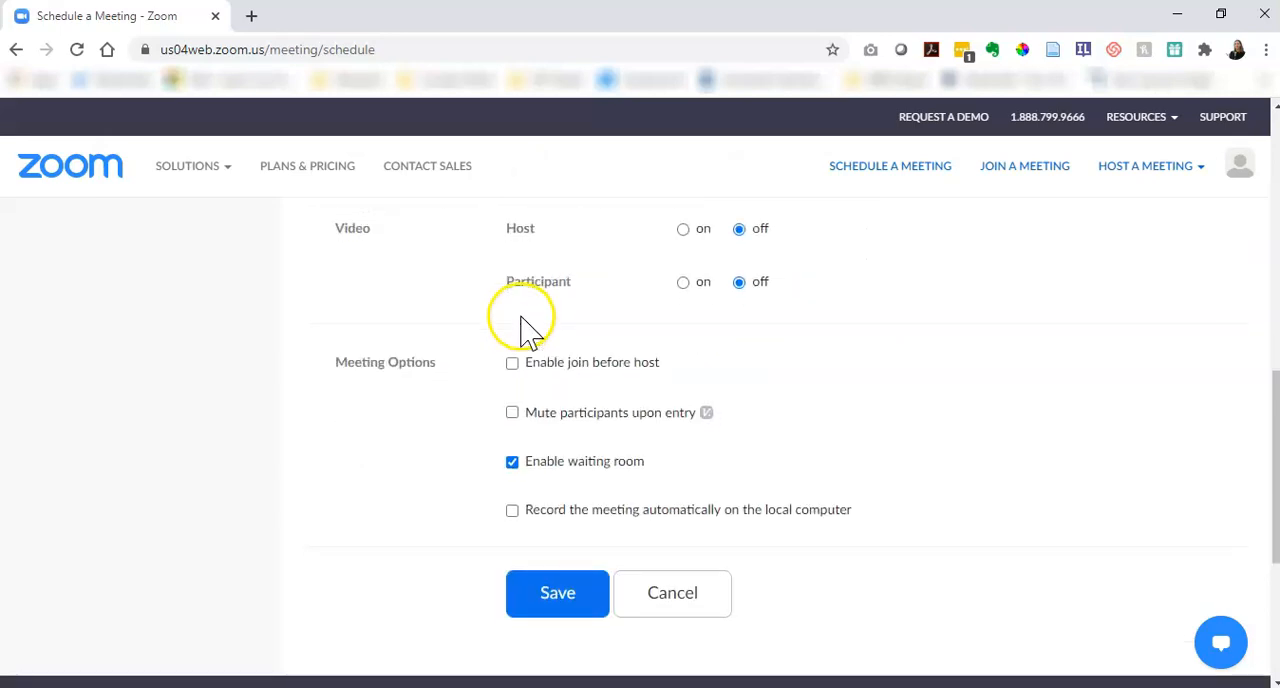
mouse_move(740, 280)
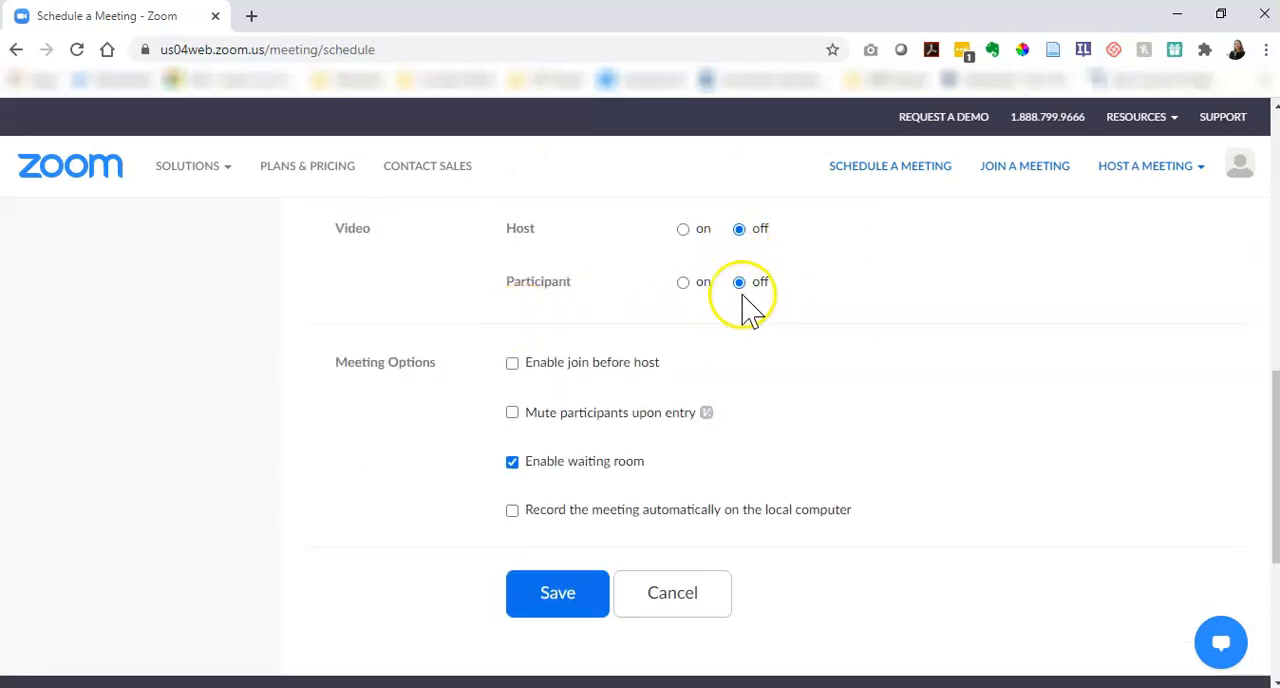
scroll("down", 3)
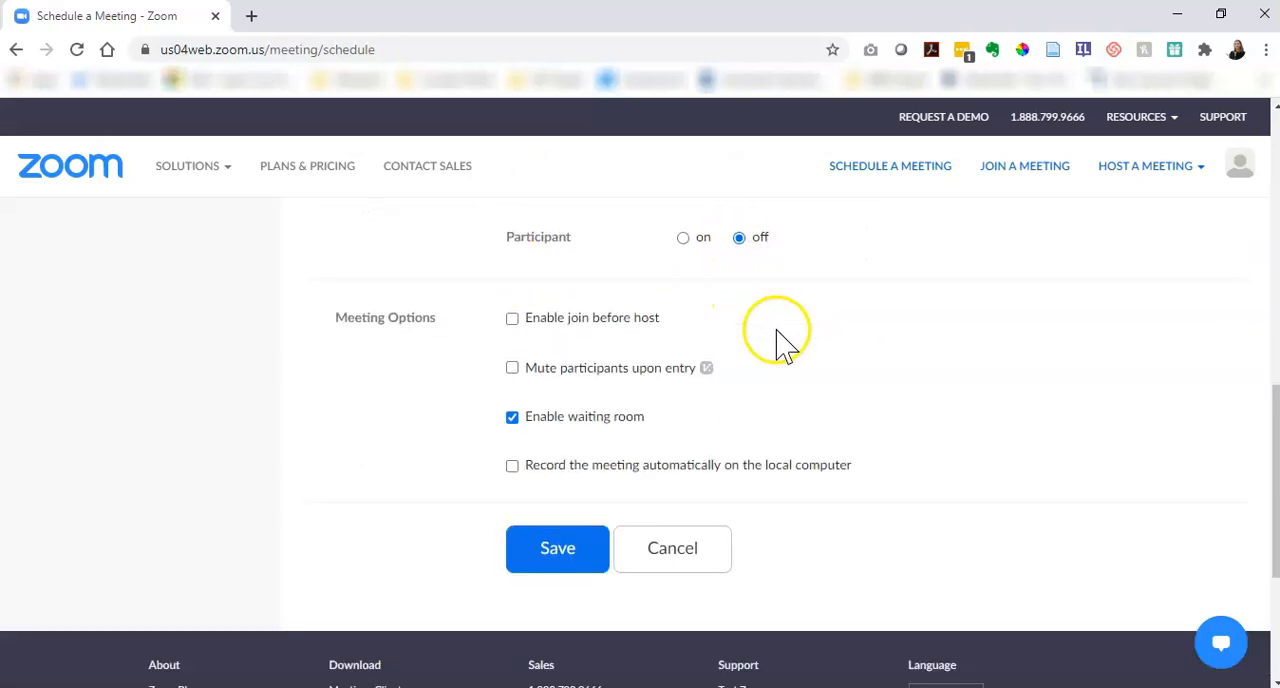
scroll("down", 3)
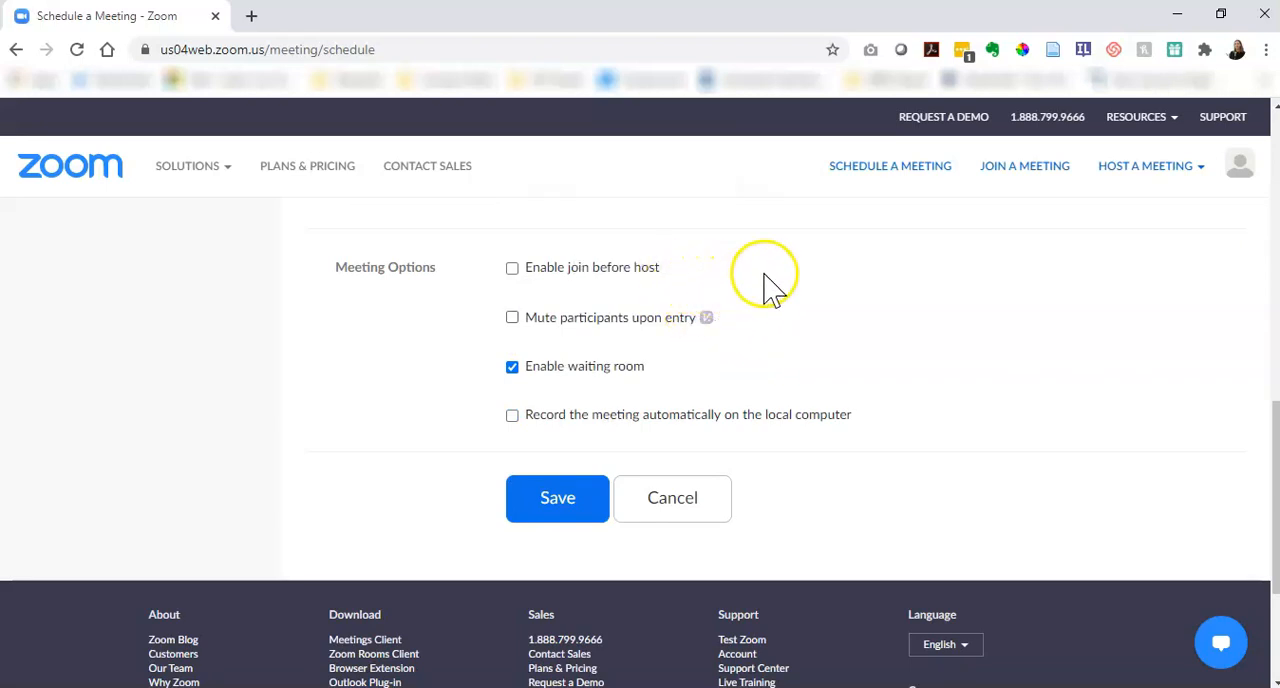
mouse_move(540, 384)
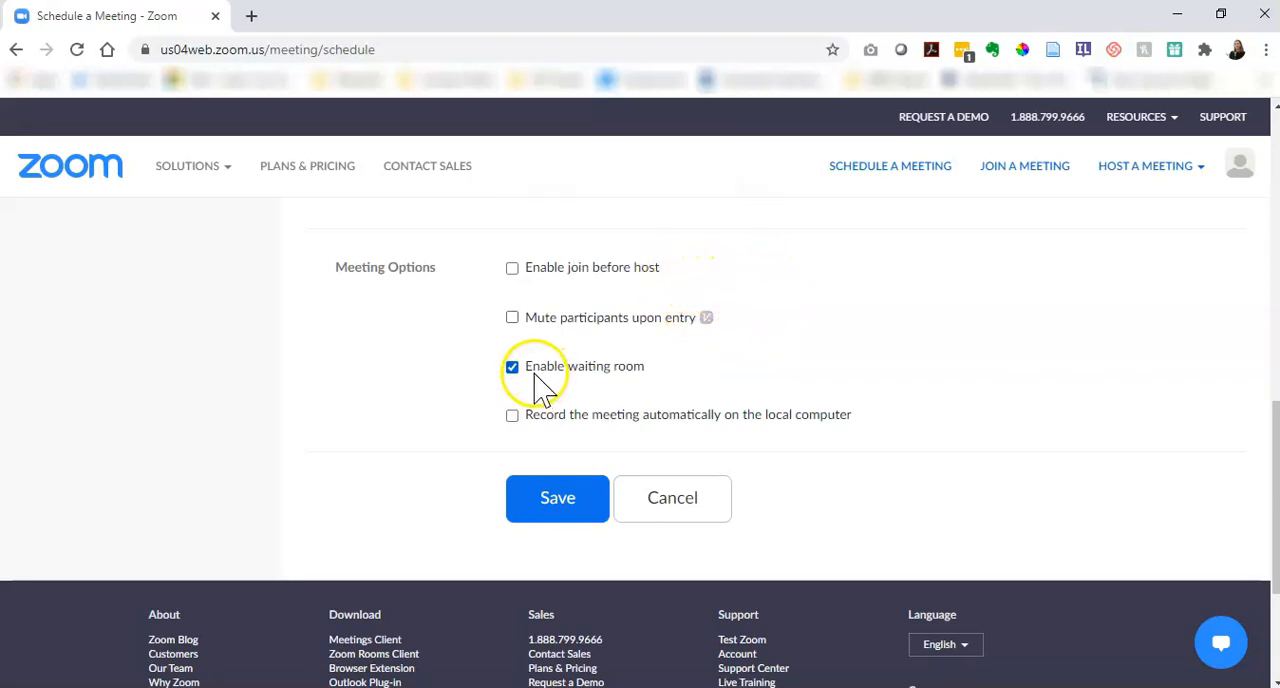
mouse_move(612, 390)
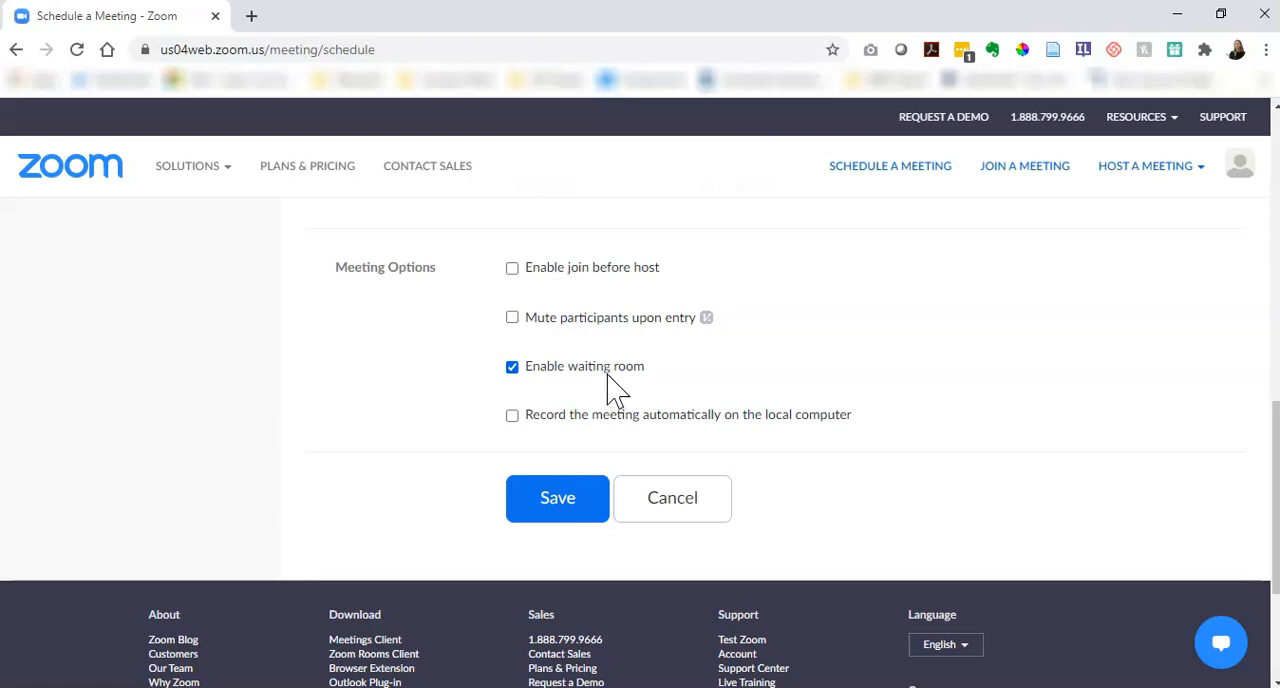
mouse_move(604, 400)
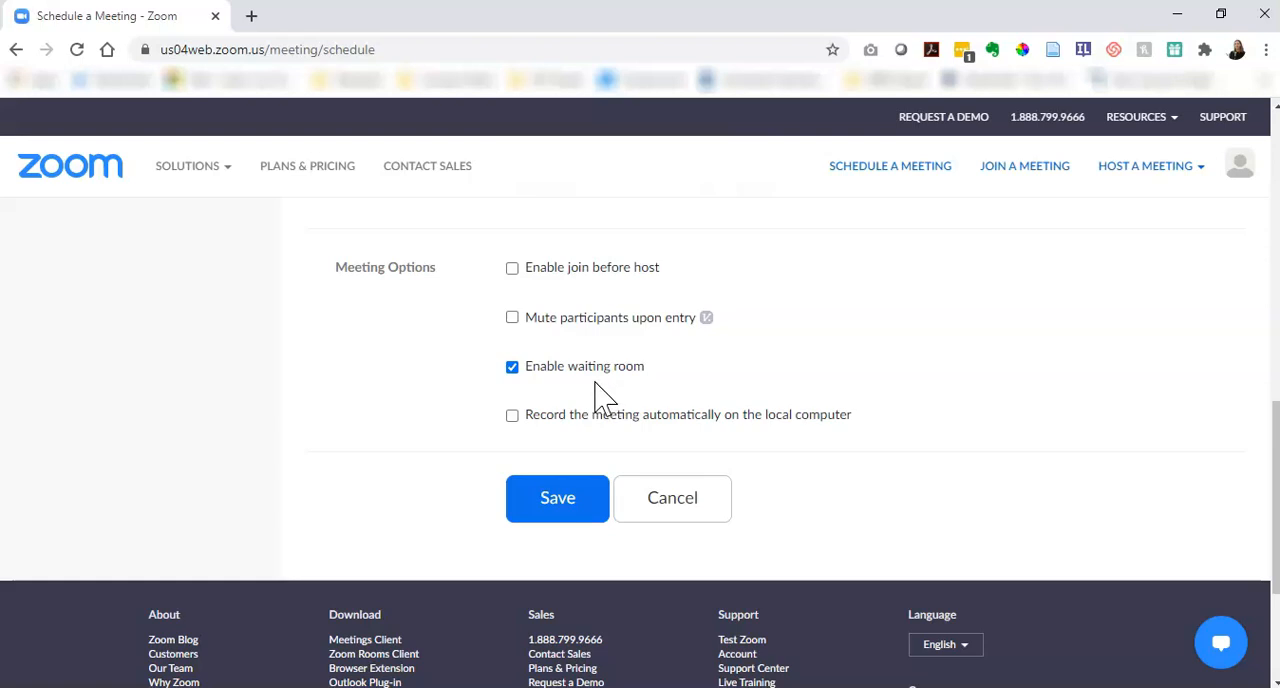
mouse_move(676, 330)
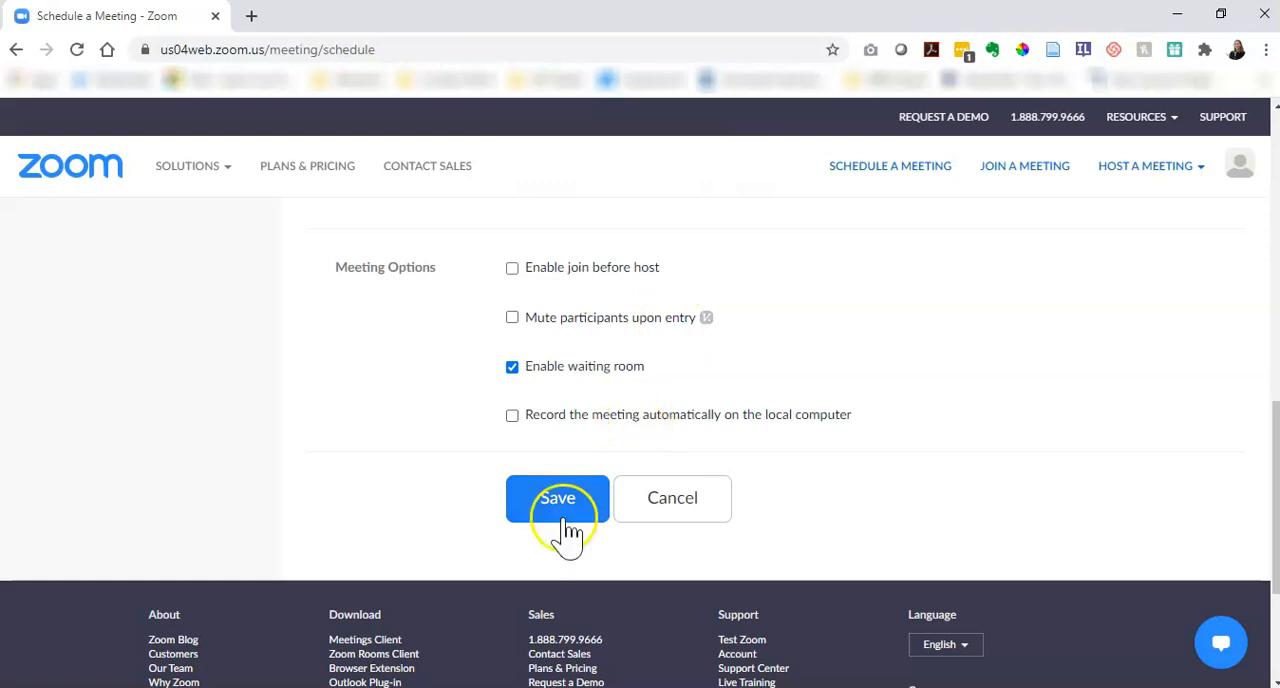
Save the meeting and review its details down to the Add to calendar options
left_click(556, 498)
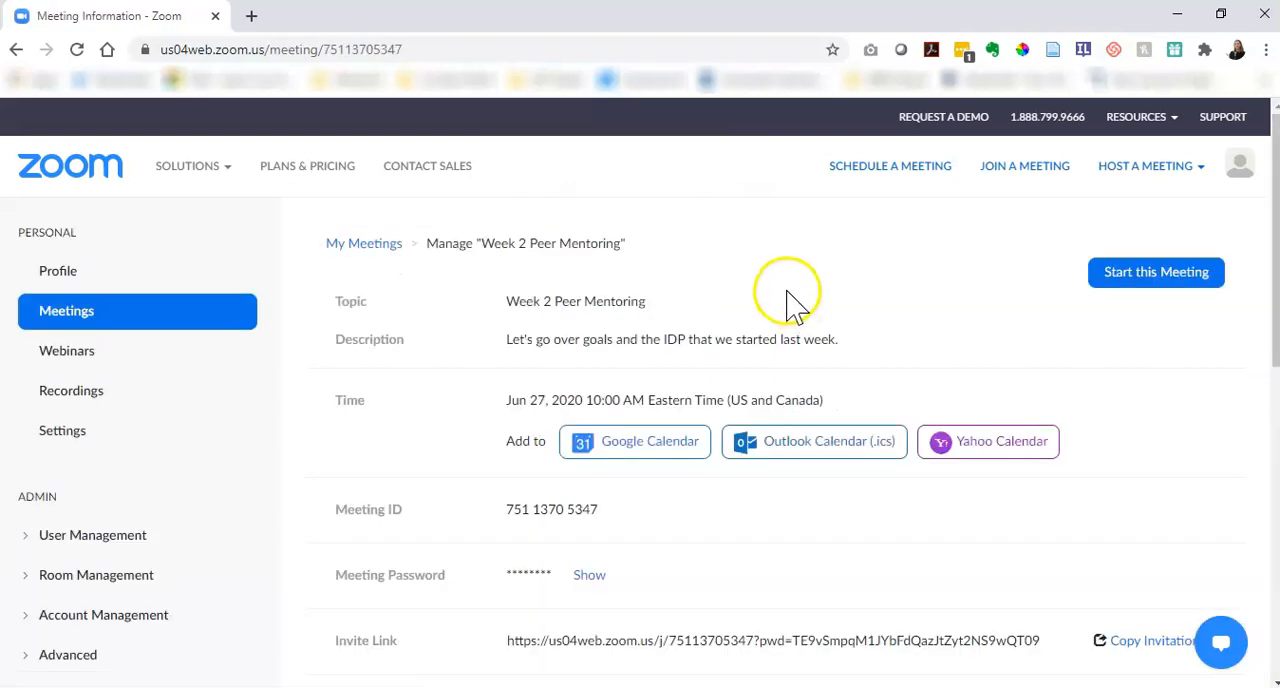
mouse_move(650, 260)
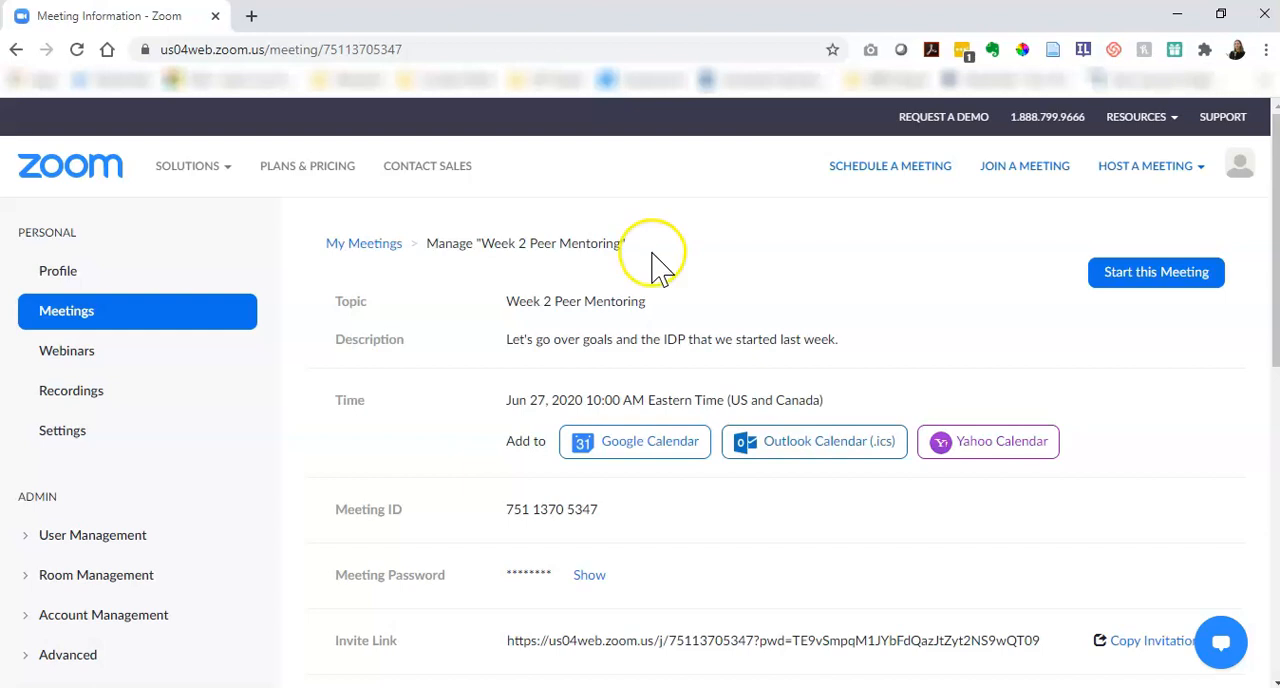
mouse_move(716, 376)
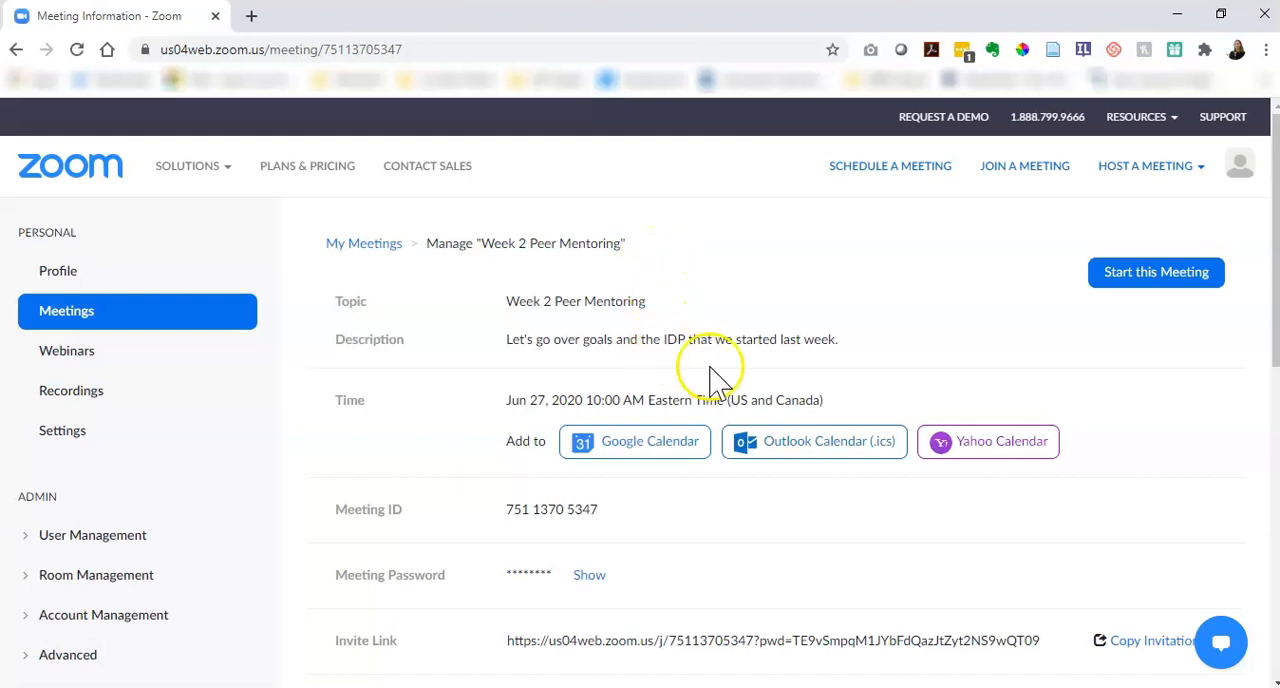
scroll("down", 3)
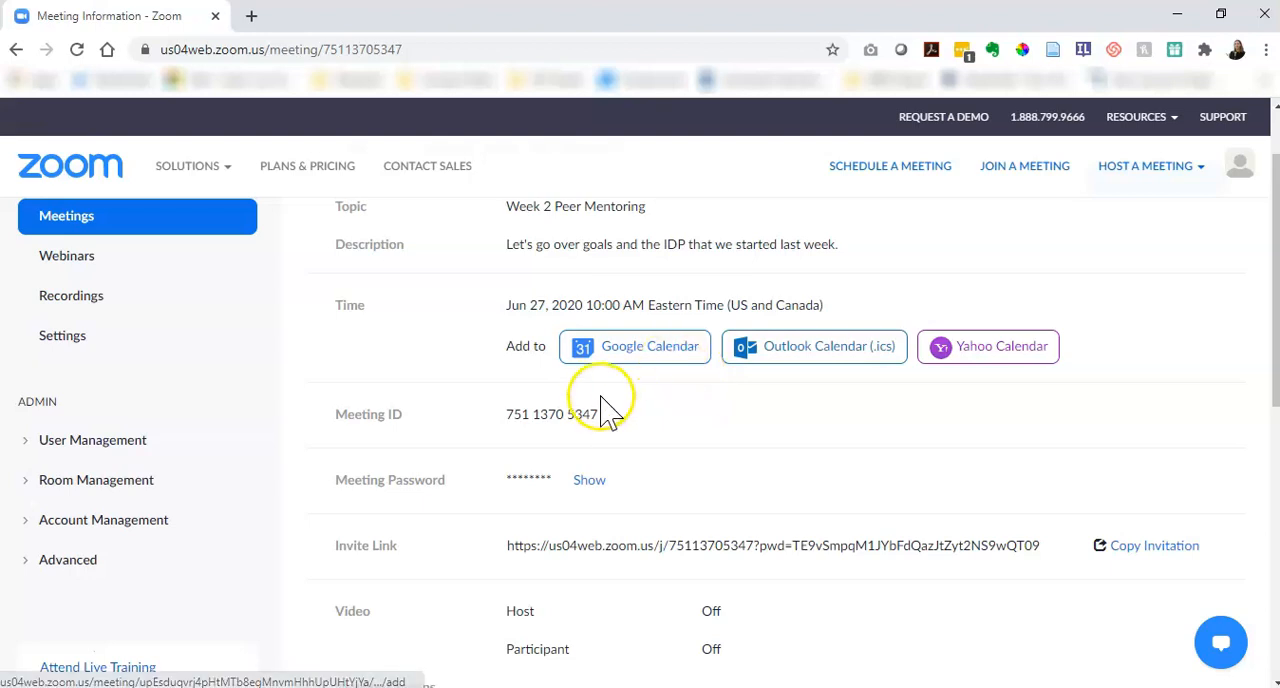
mouse_move(640, 406)
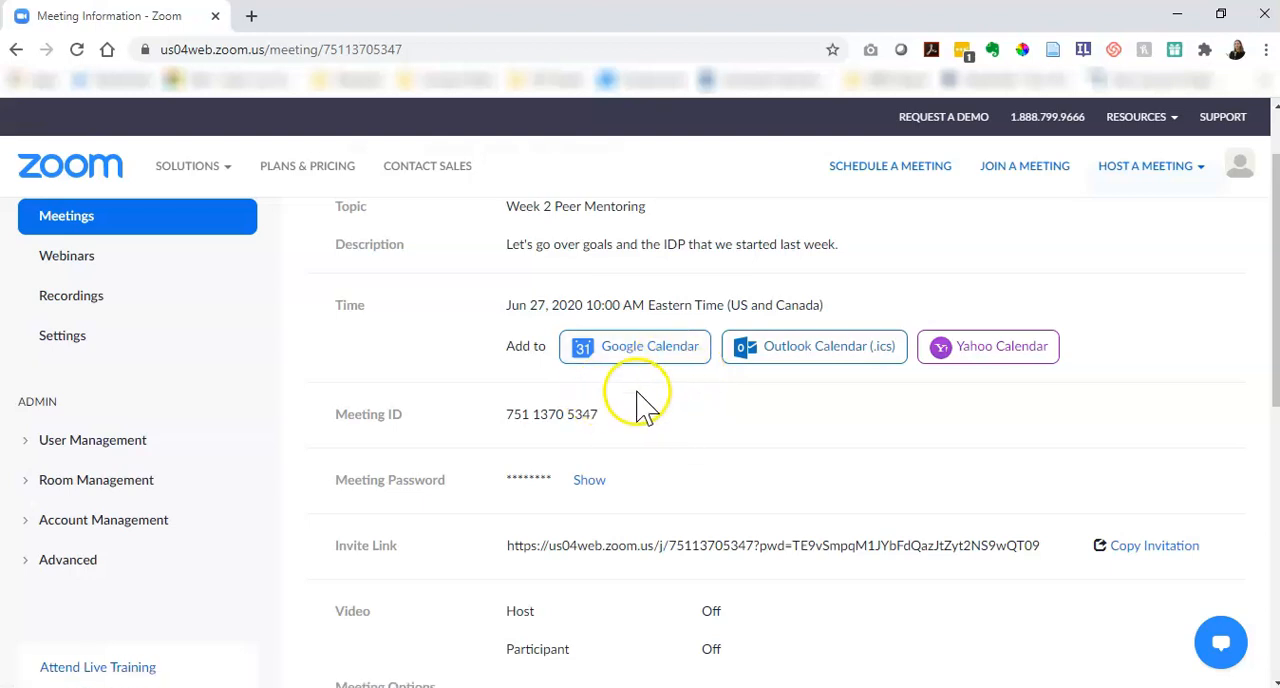
Add the meeting to Google Calendar, choosing the Google account and allowing Zoom calendar access
left_click(636, 346)
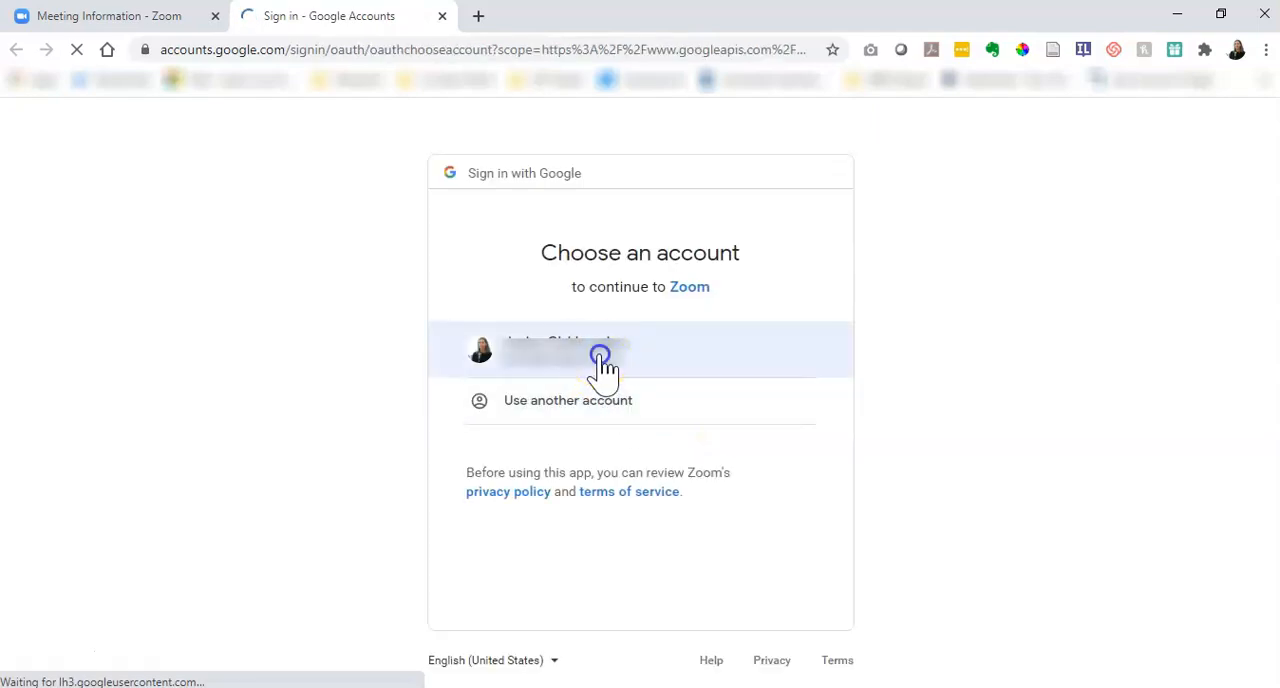
left_click(600, 348)
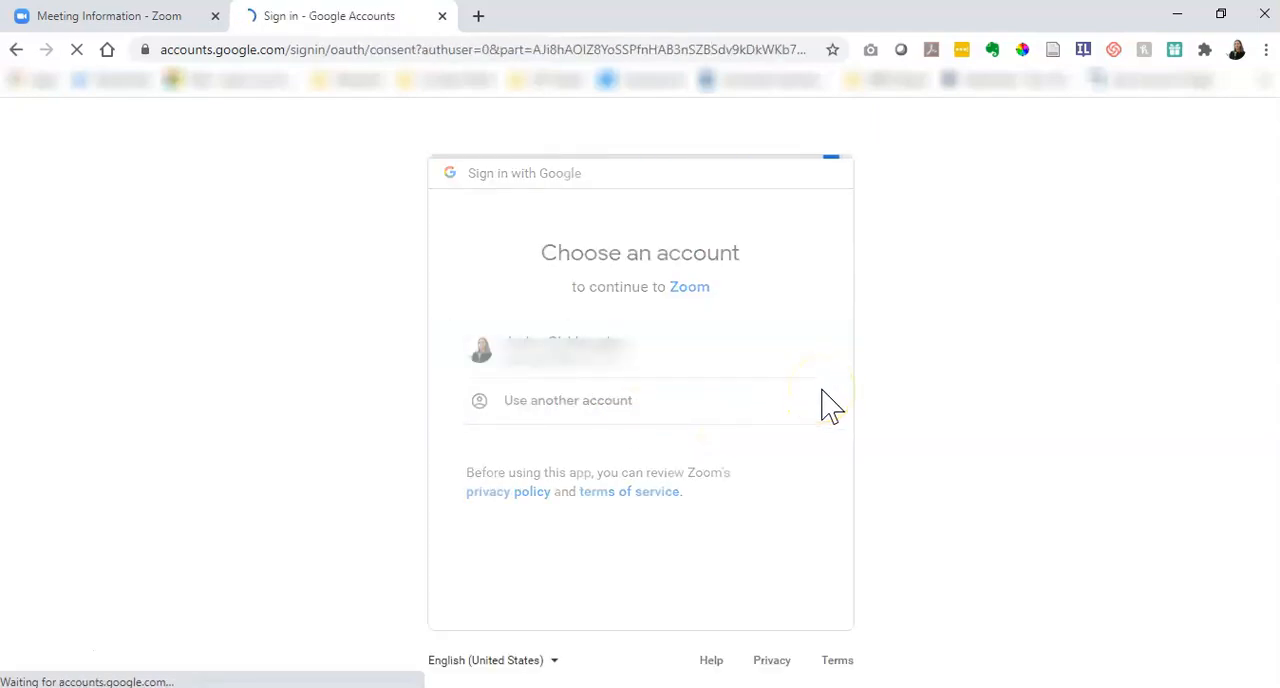
left_click(564, 348)
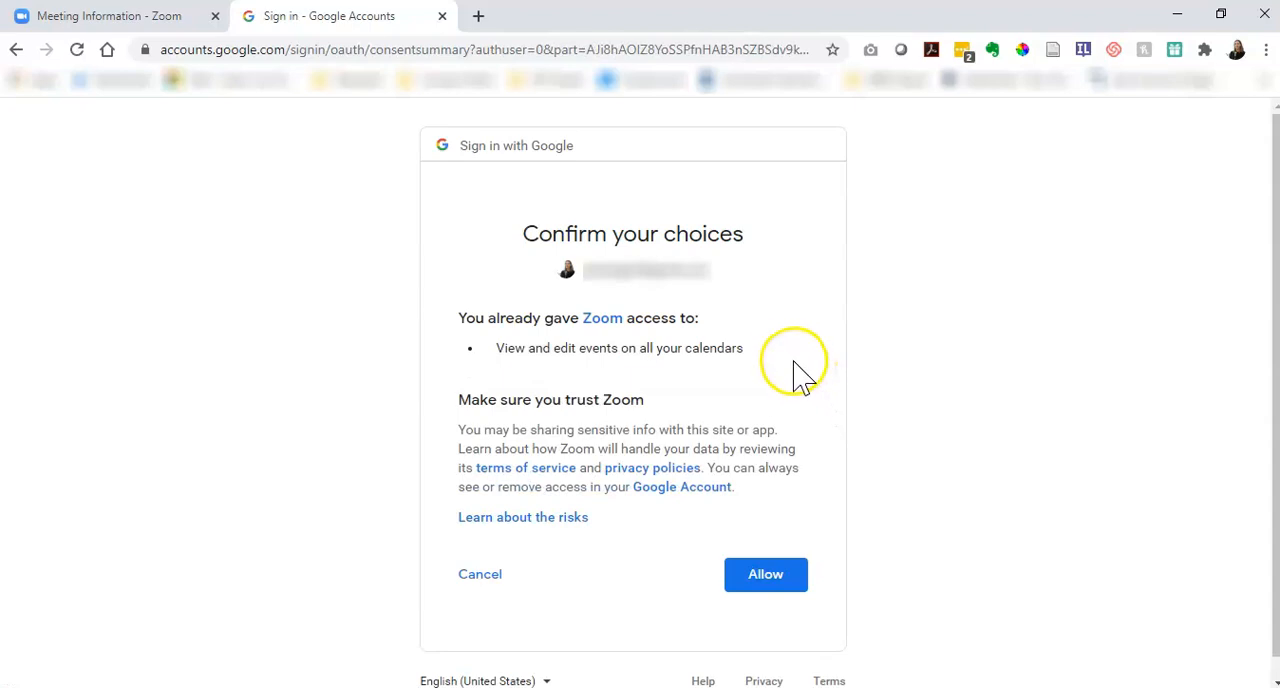
mouse_move(718, 384)
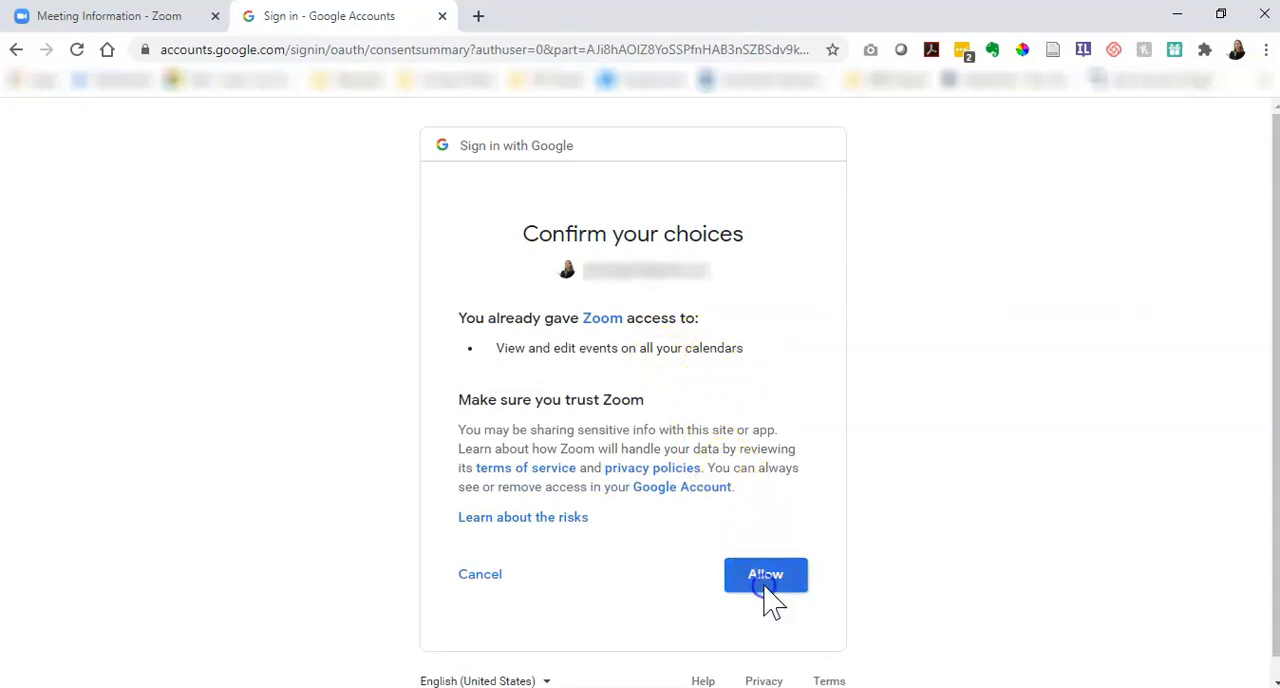
left_click(766, 574)
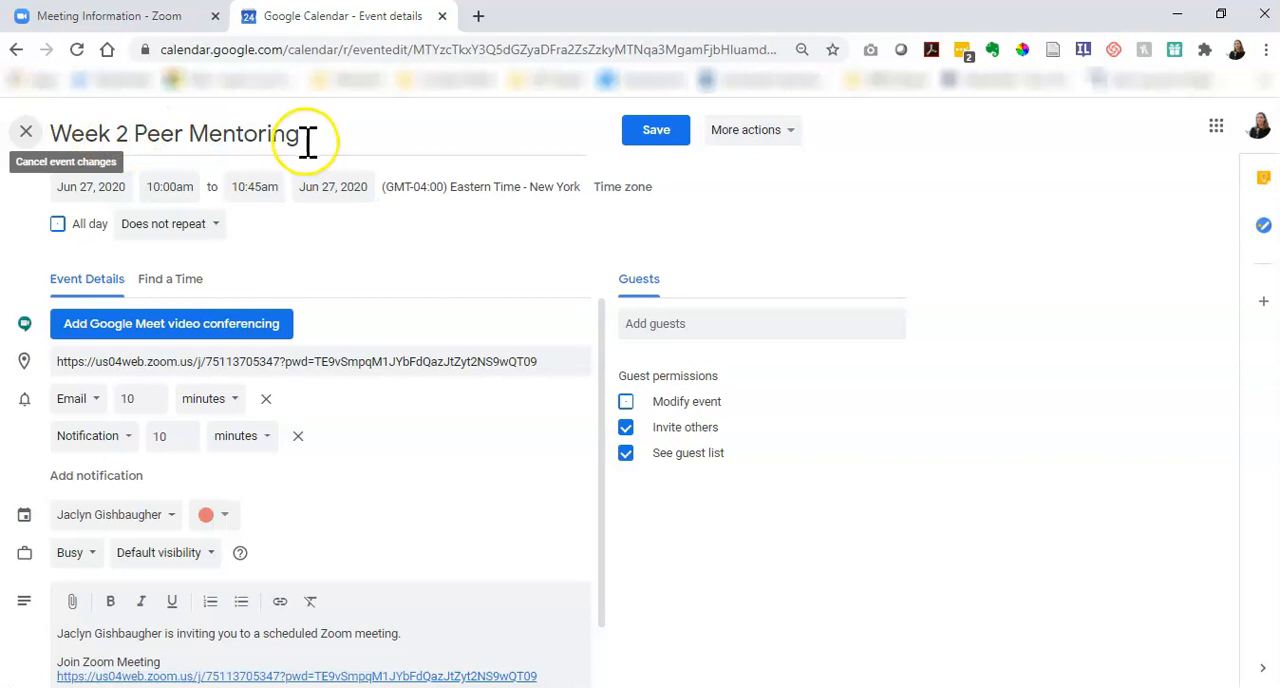
mouse_move(180, 186)
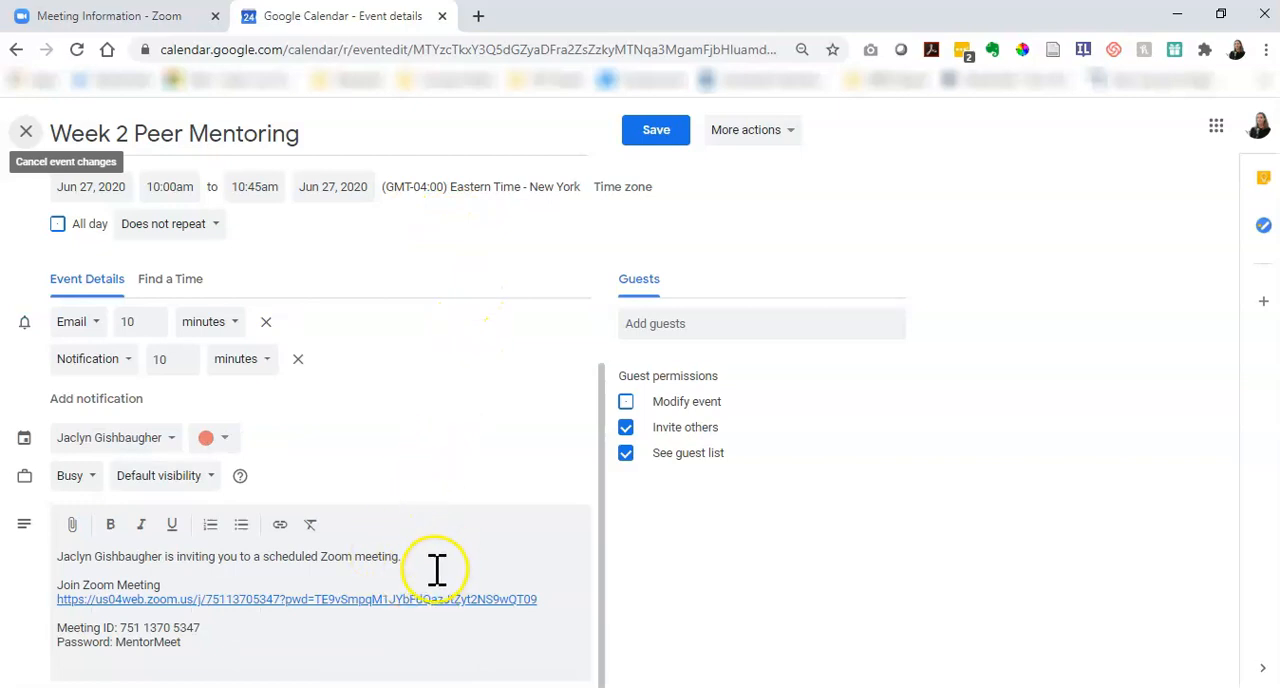
mouse_move(410, 556)
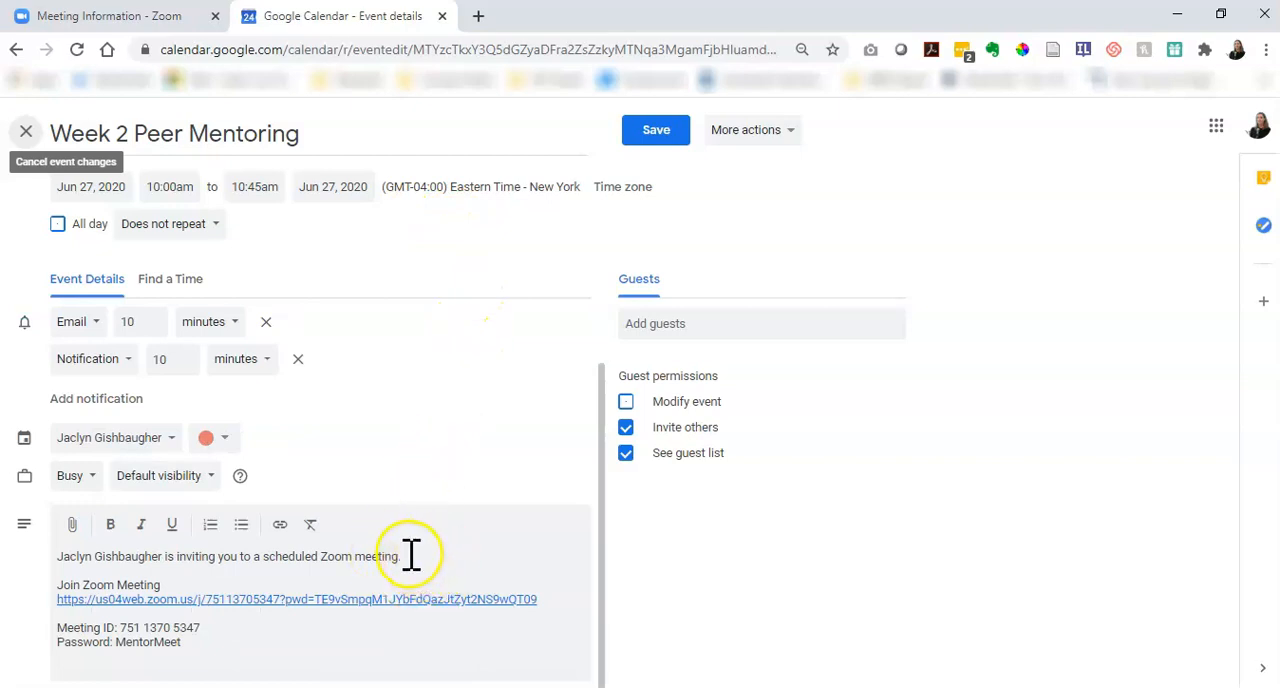
mouse_move(224, 652)
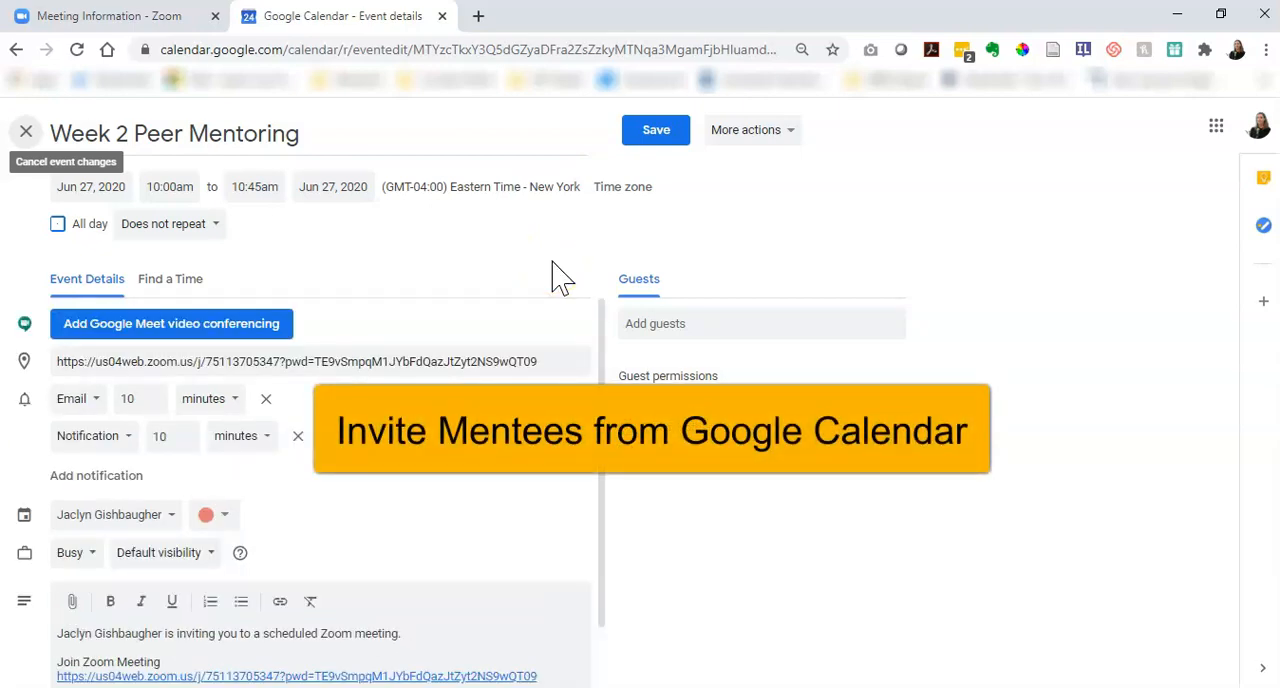
mouse_move(696, 324)
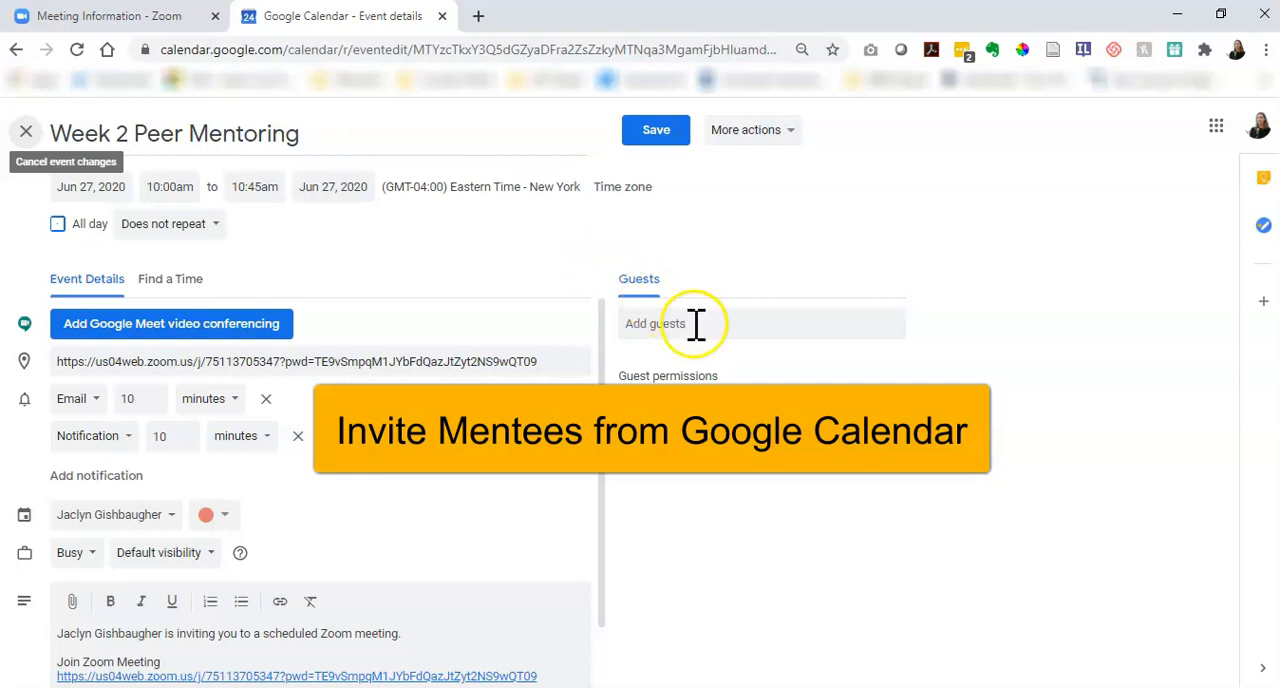
Review the guests field and save the Week 2 Peer Mentoring event on June 27 at 10am
left_click(700, 324)
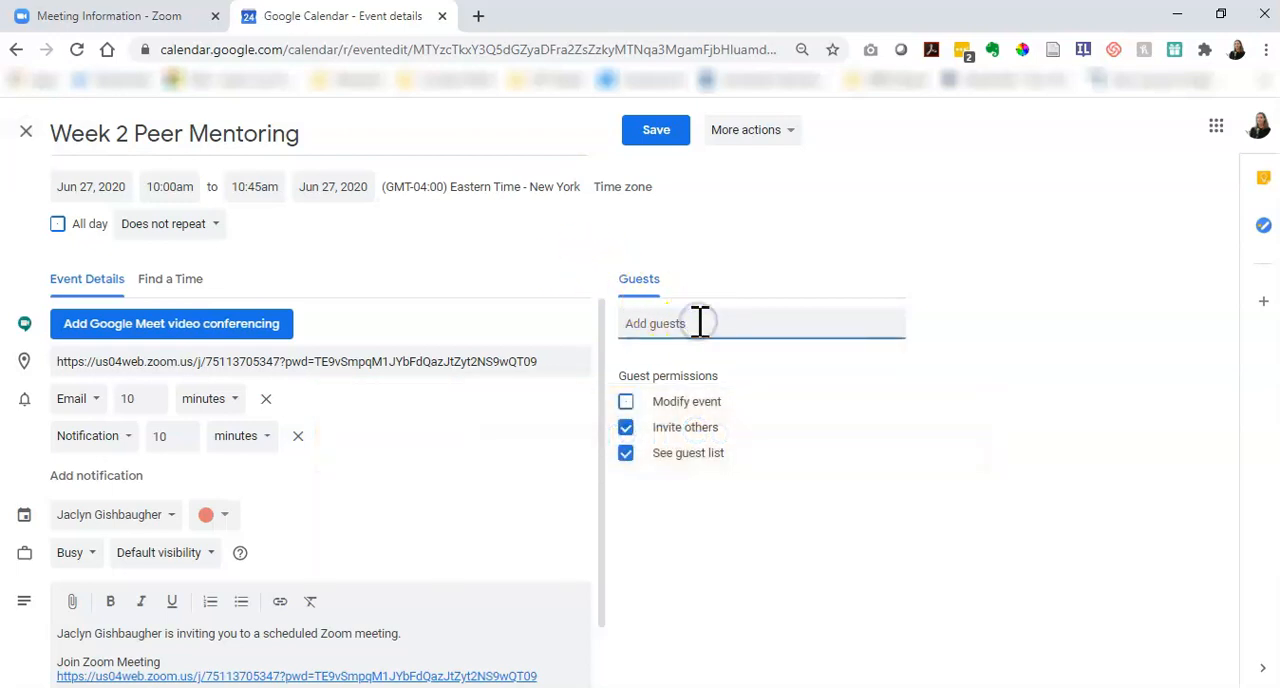
left_click(700, 324)
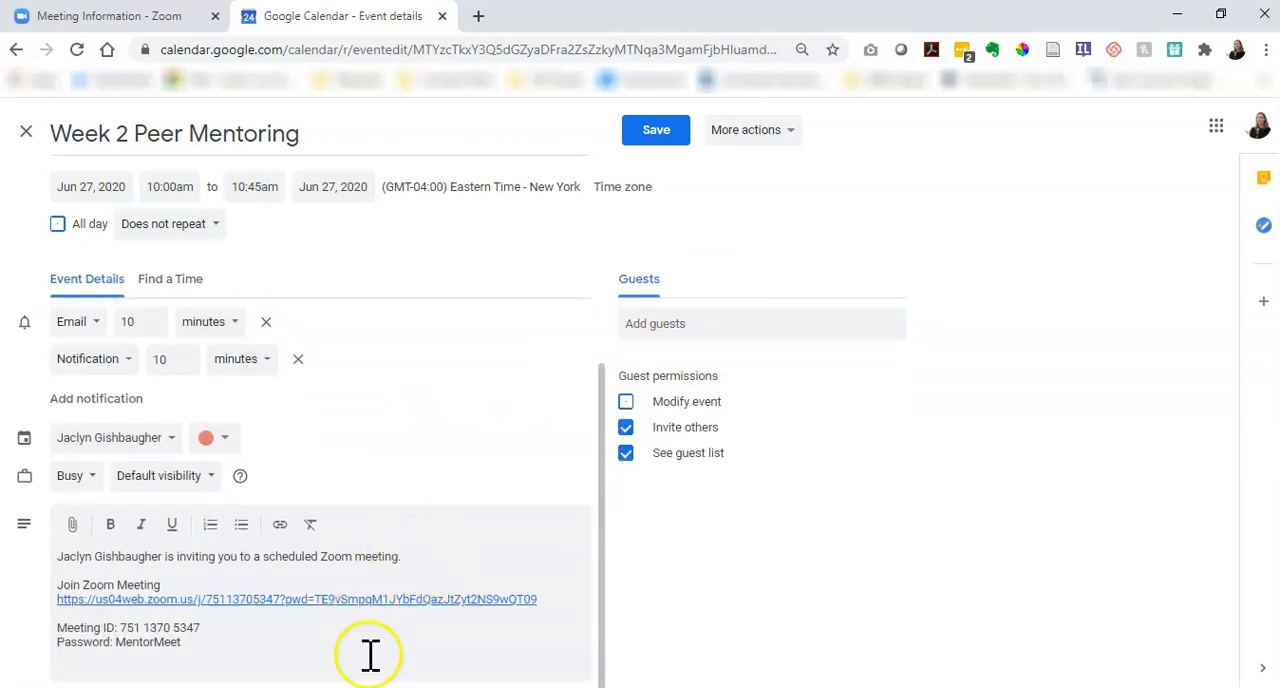
mouse_move(540, 494)
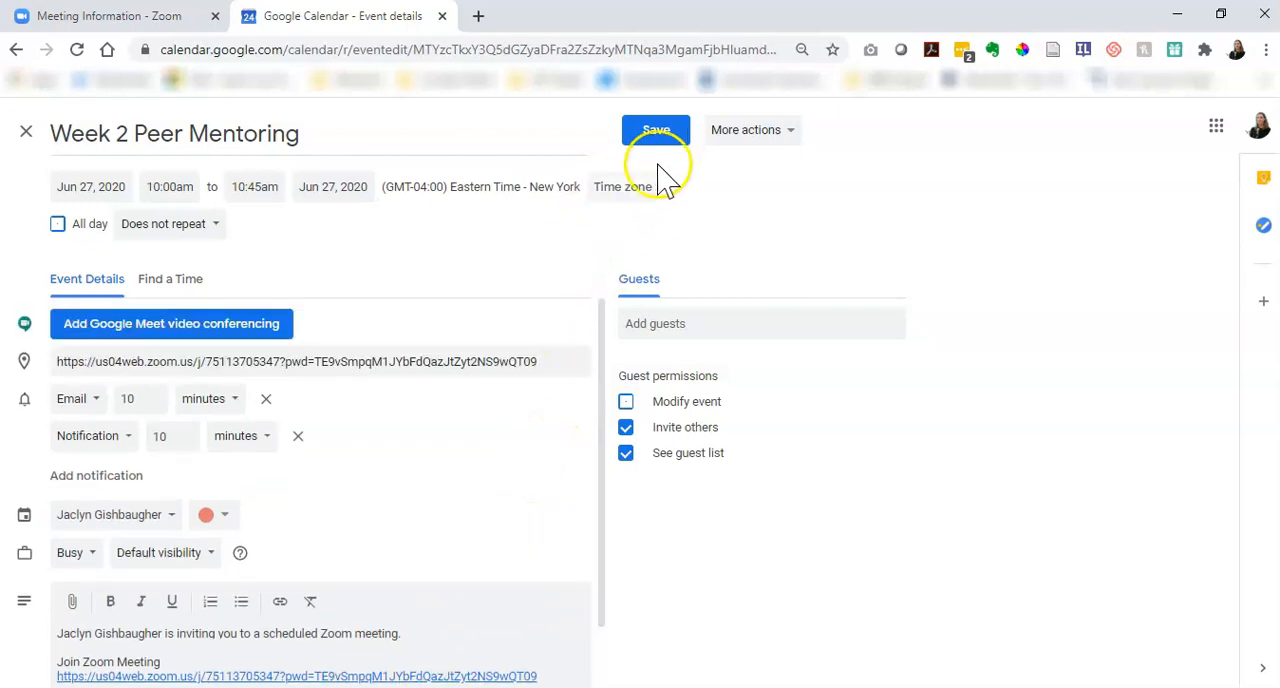
left_click(656, 130)
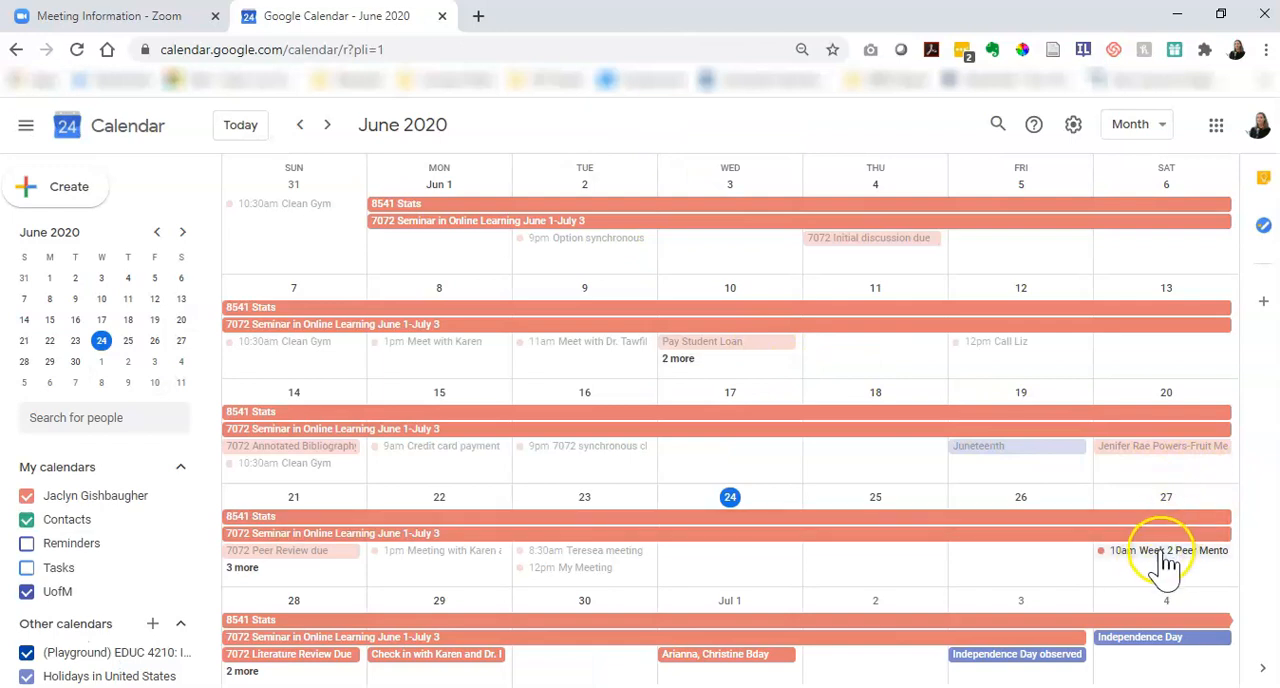
mouse_move(1184, 564)
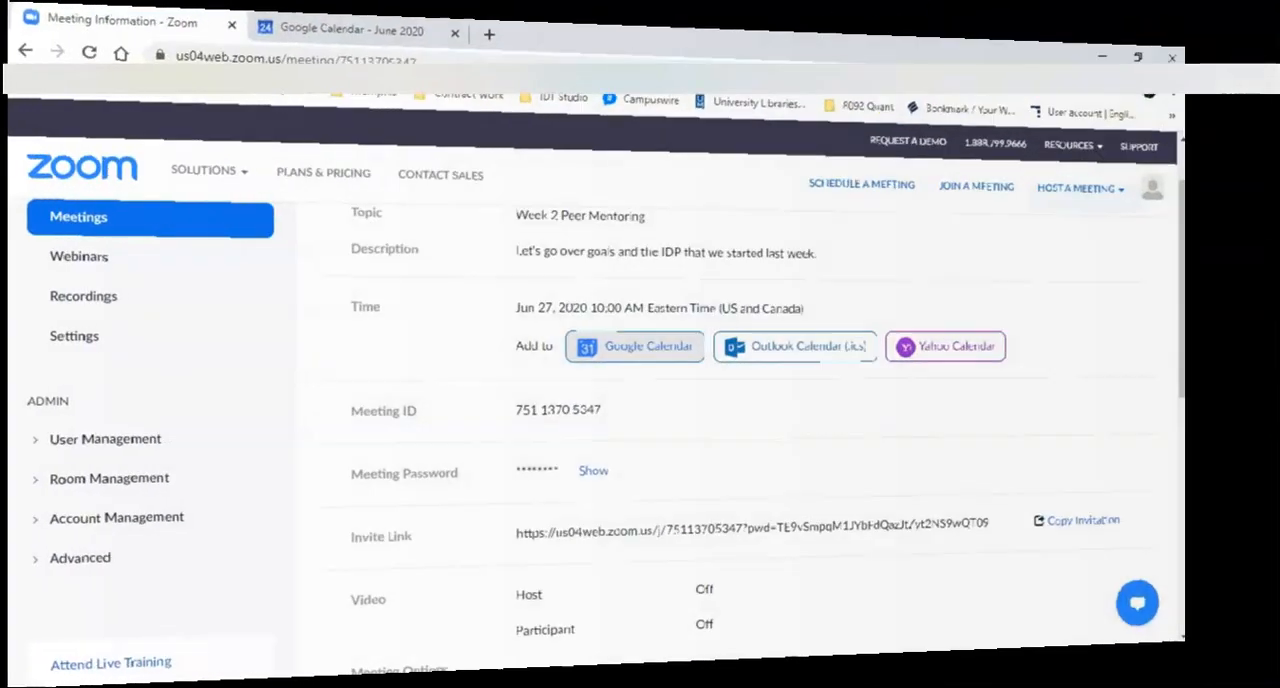
scroll("down", 3)
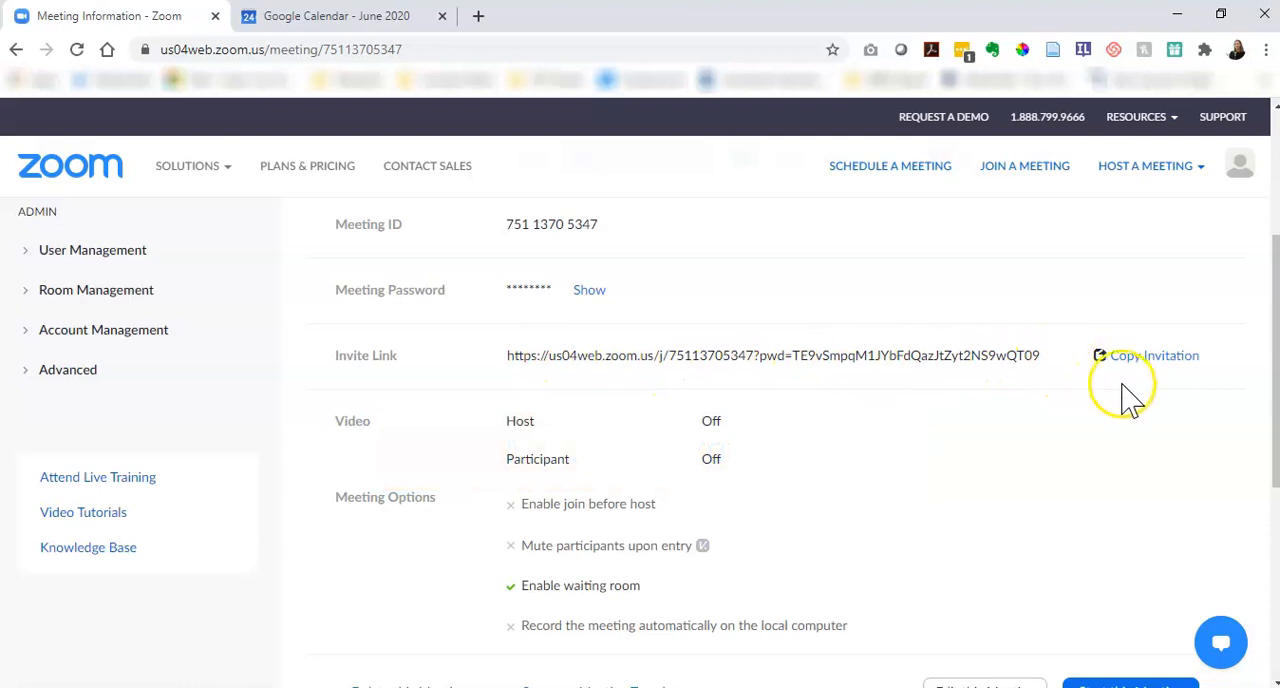
Copy the full meeting invitation to the clipboard and close the invitation dialog
left_click(1152, 356)
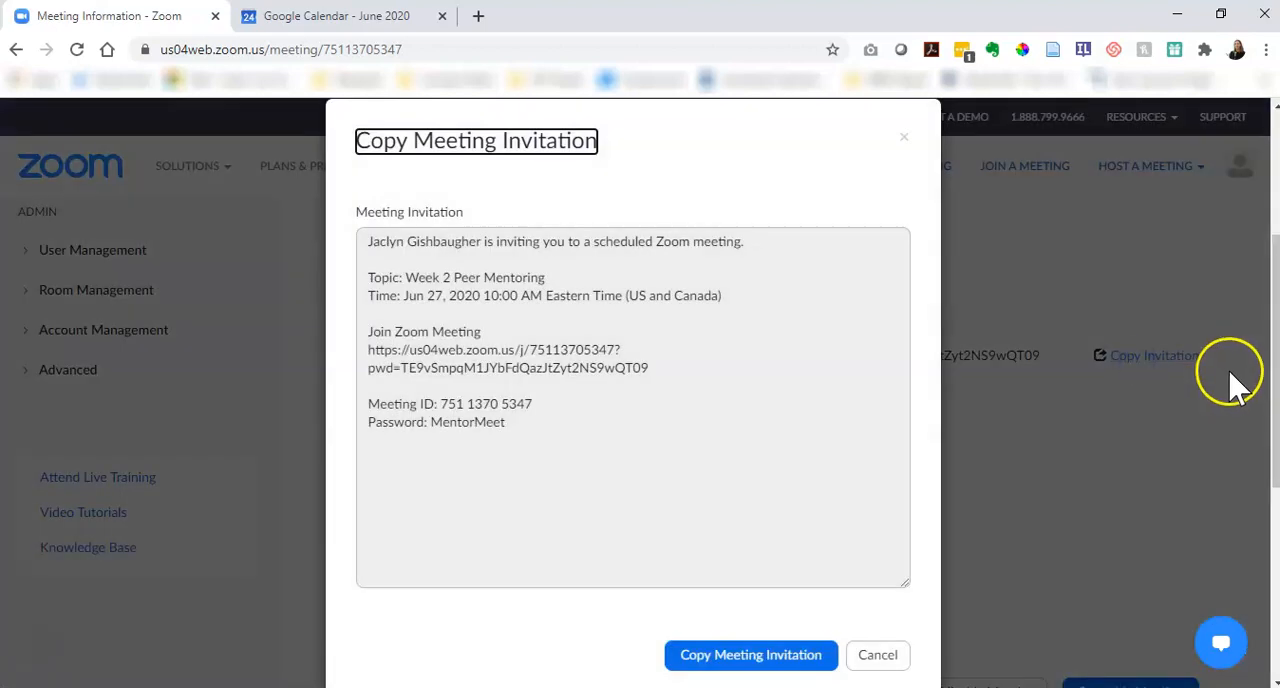
mouse_move(618, 320)
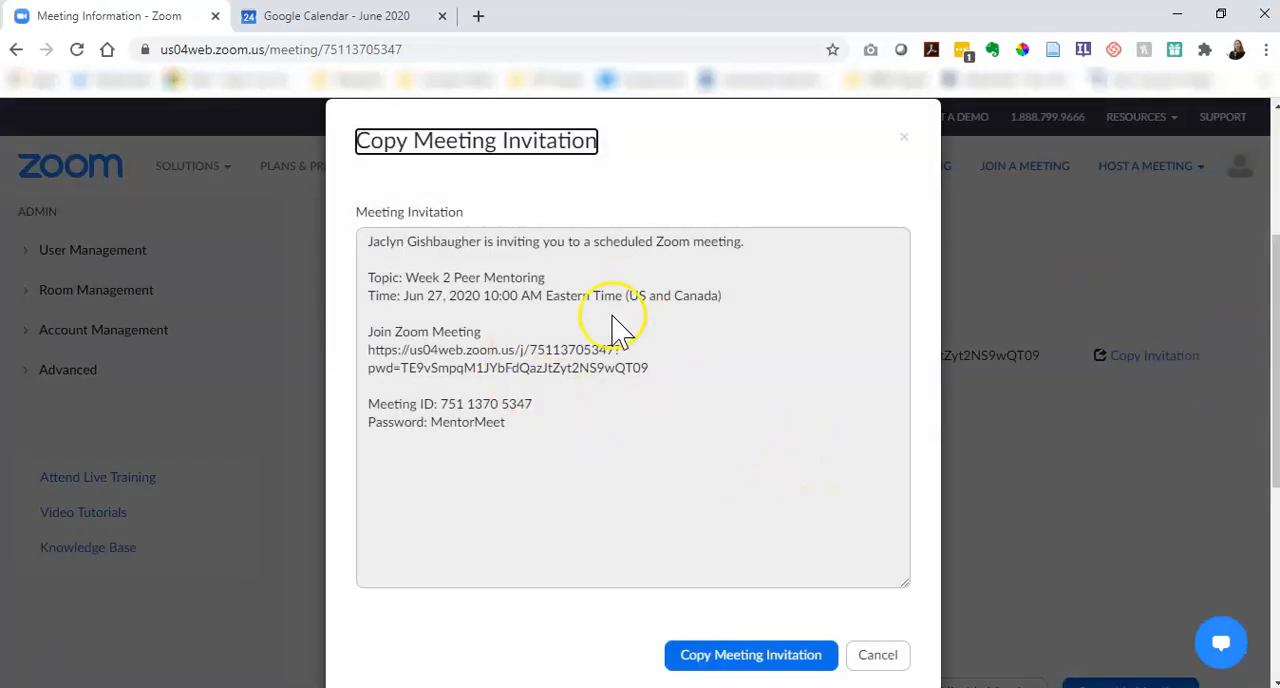
mouse_move(656, 604)
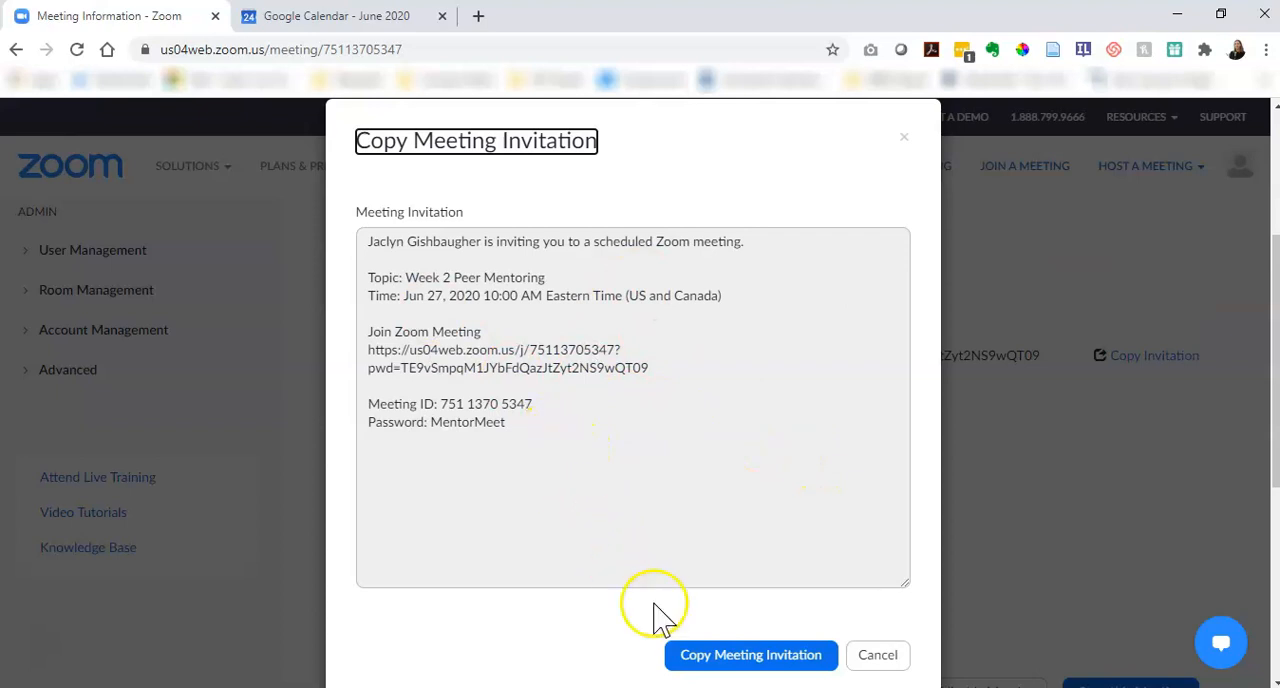
left_click(750, 656)
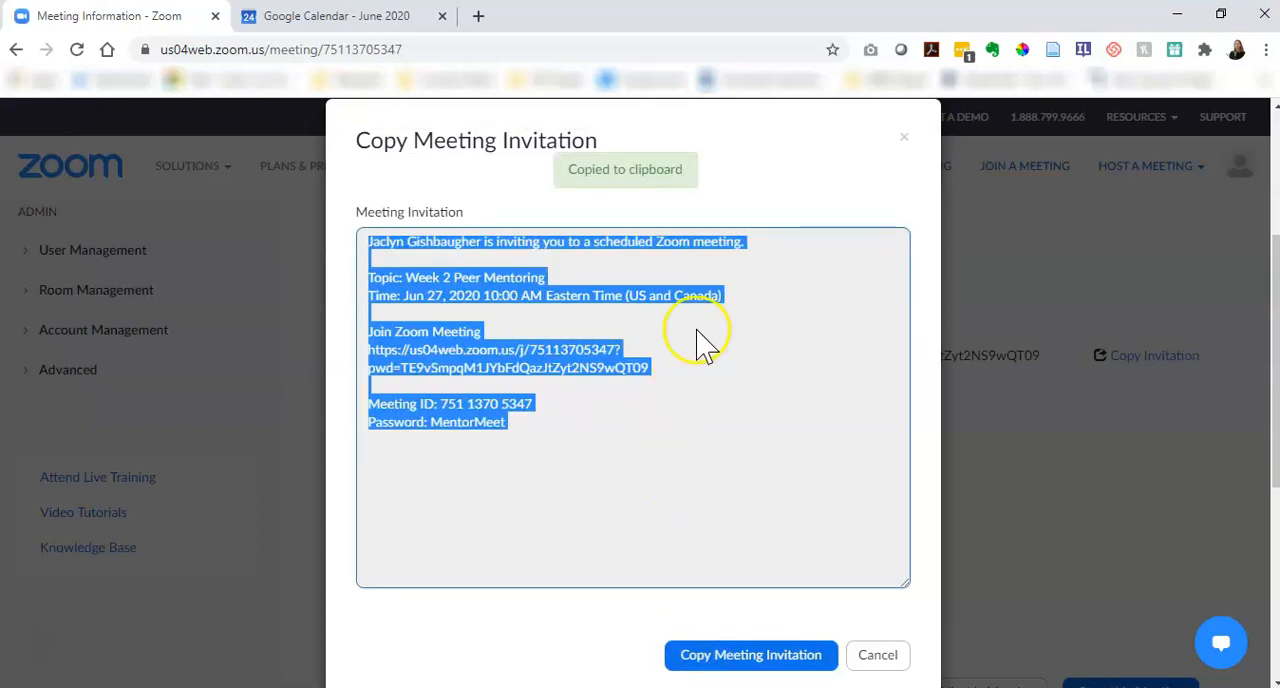
mouse_move(770, 210)
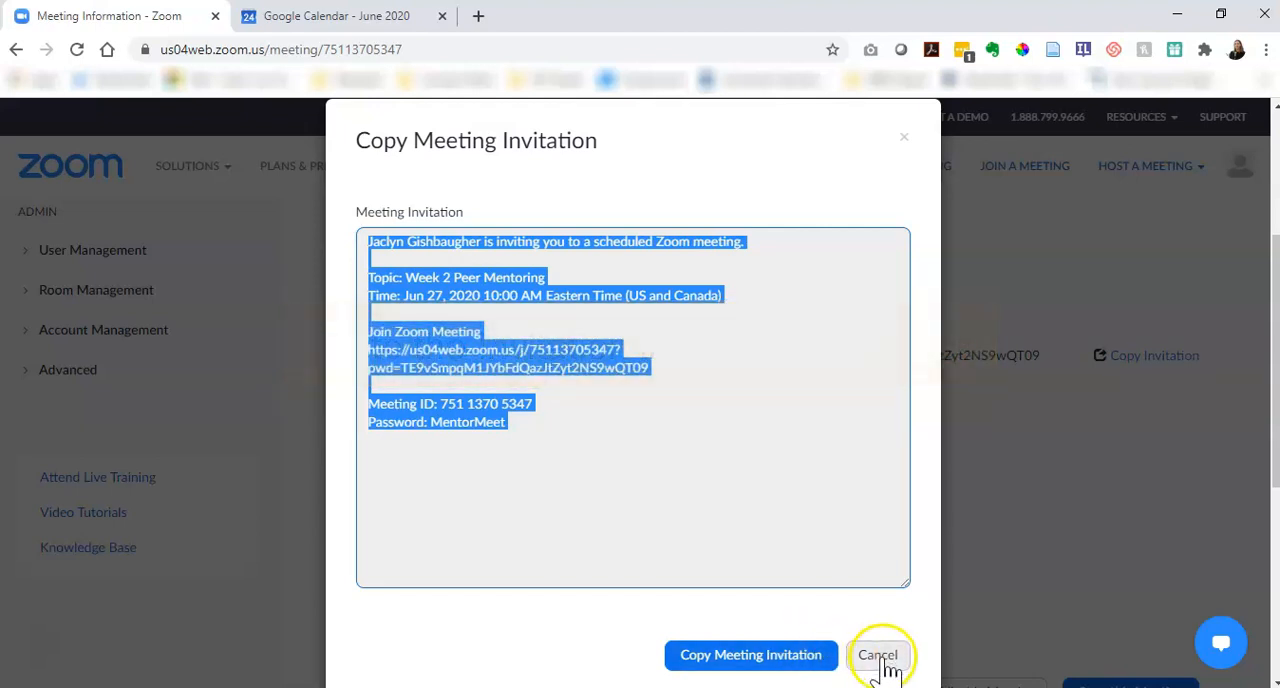
left_click(878, 656)
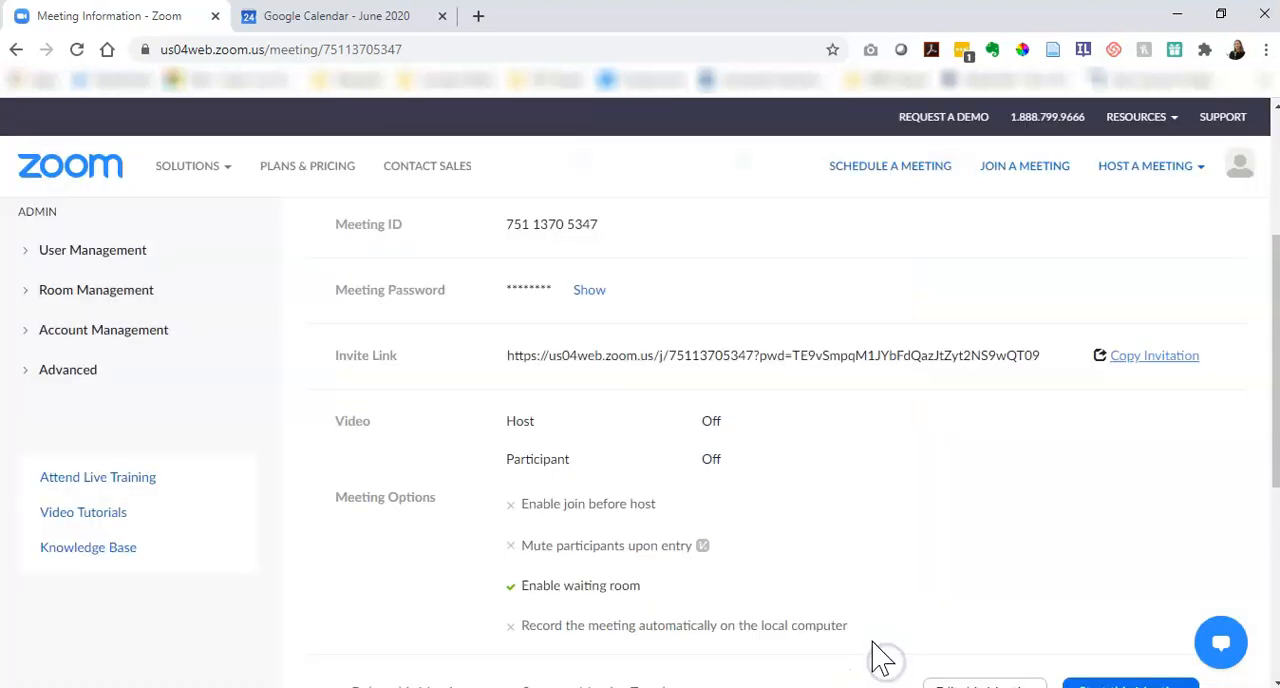
scroll("down", 3)
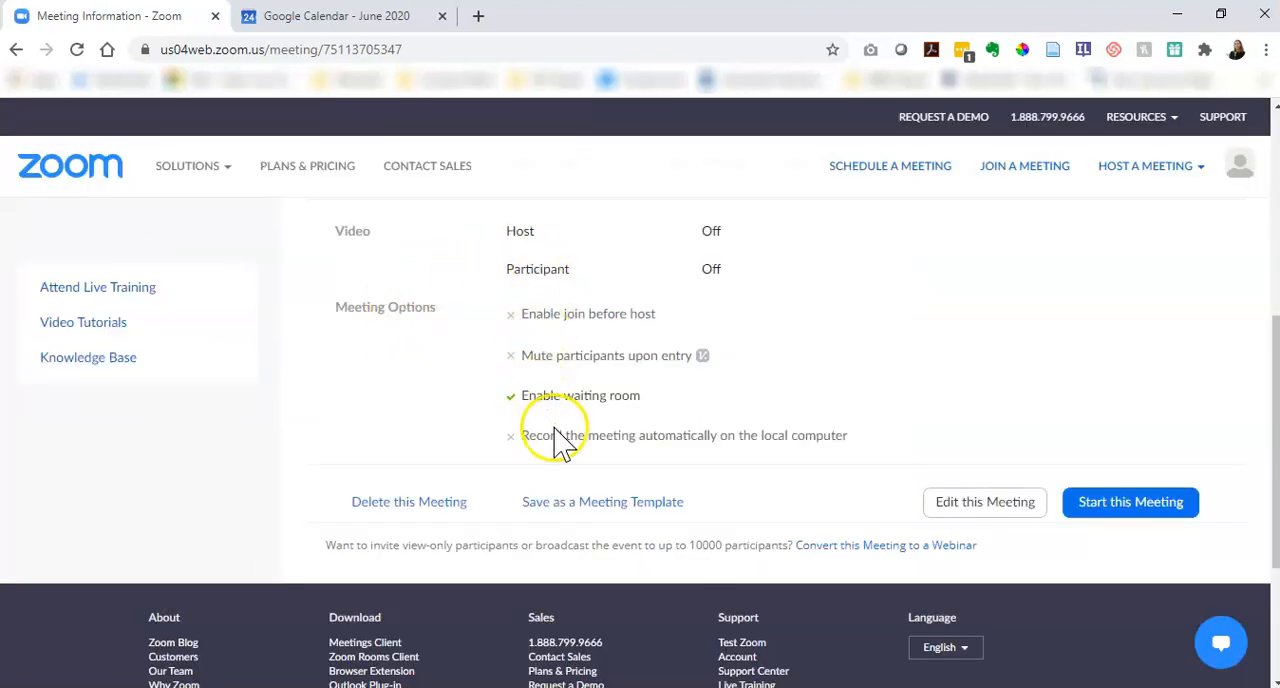
mouse_move(556, 468)
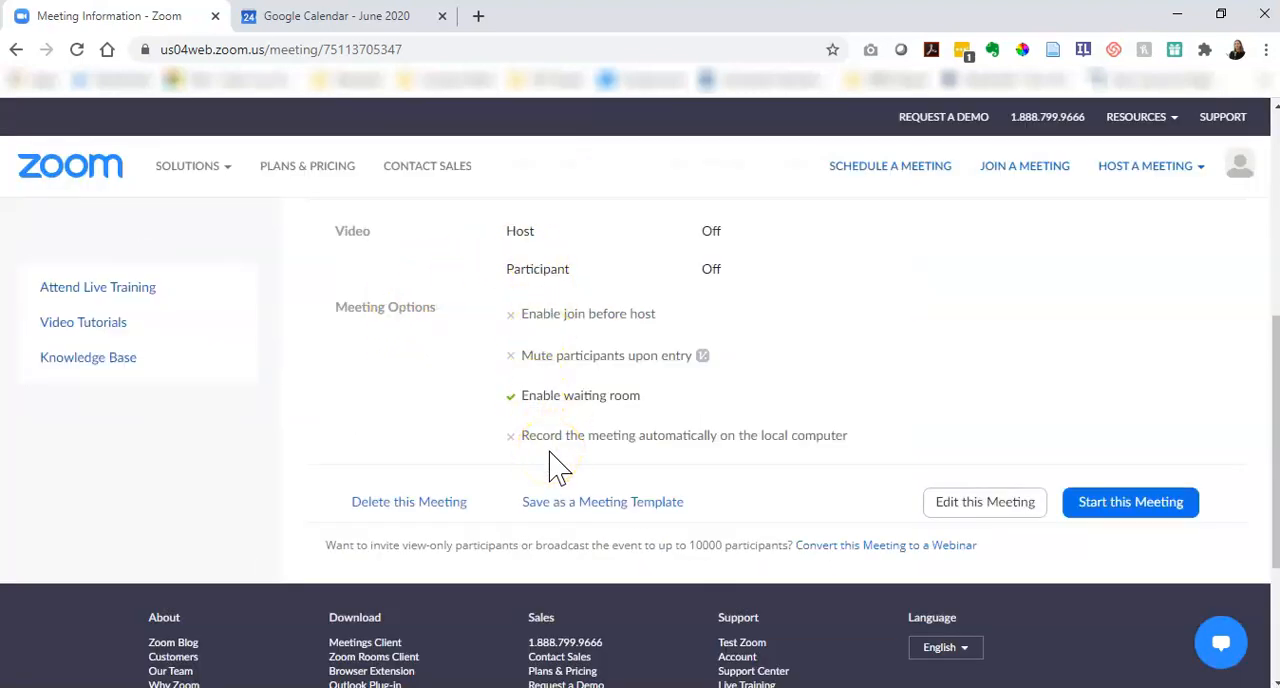
mouse_move(984, 502)
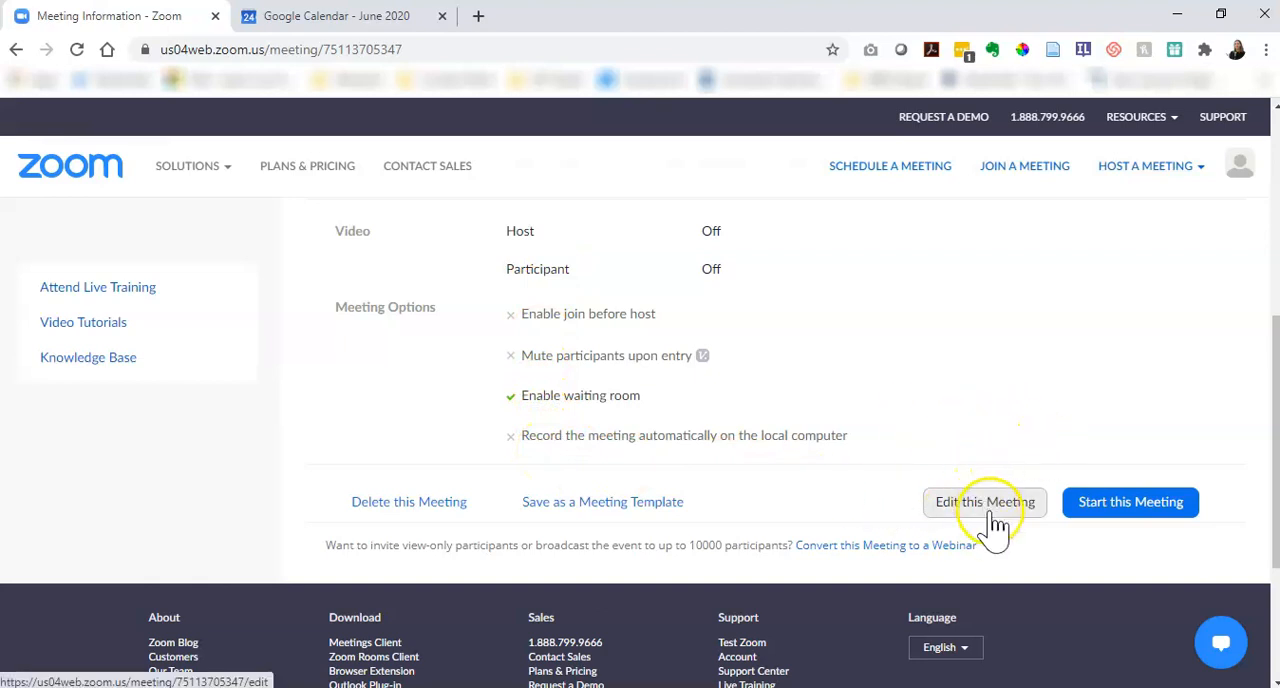
mouse_move(1130, 530)
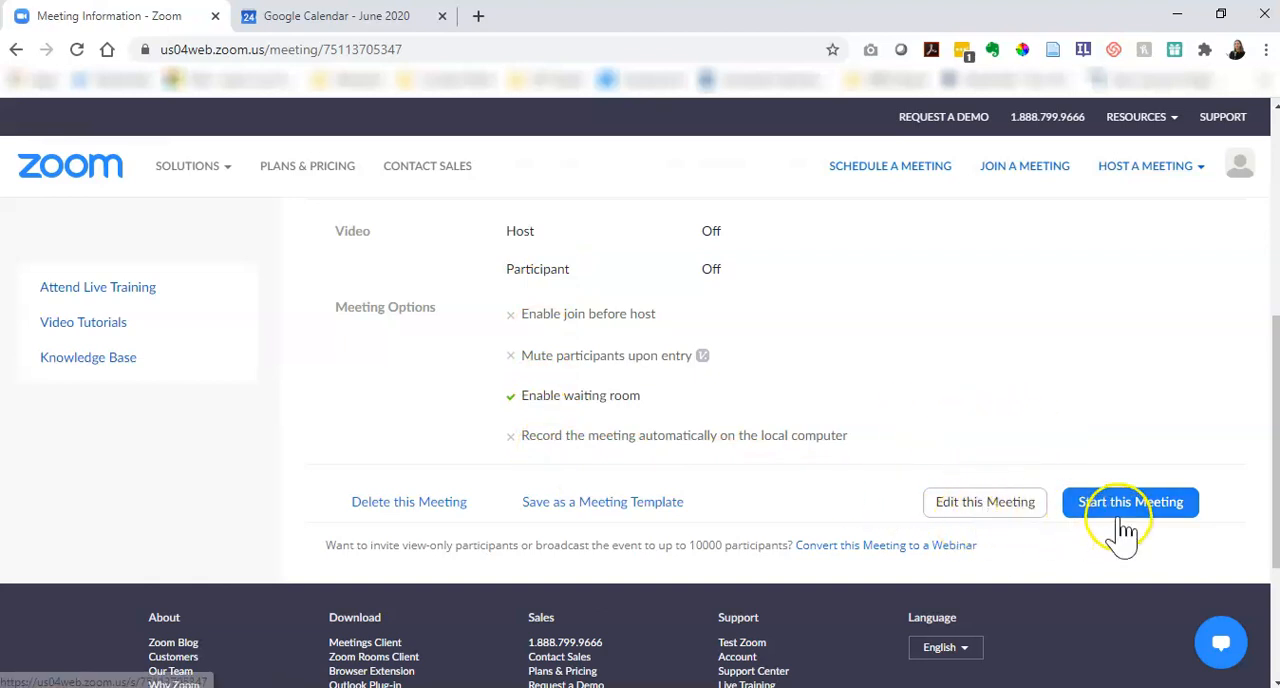
mouse_move(960, 406)
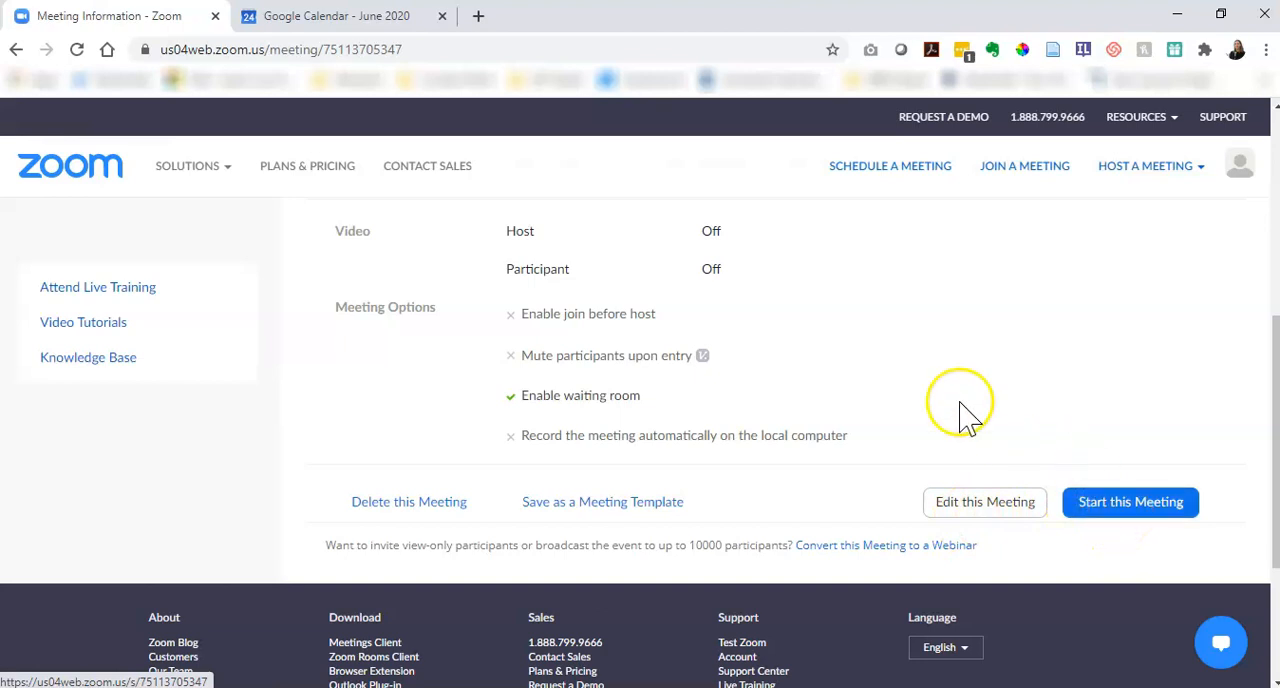
mouse_move(916, 416)
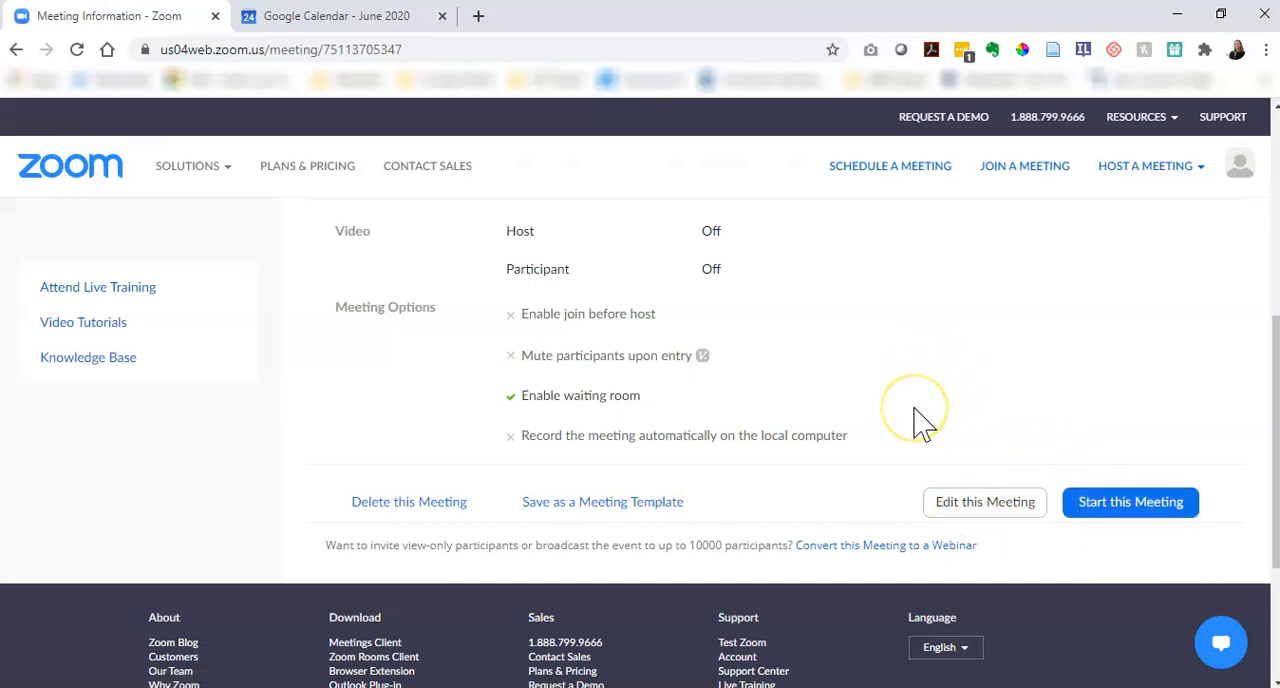
scroll("up", 3)
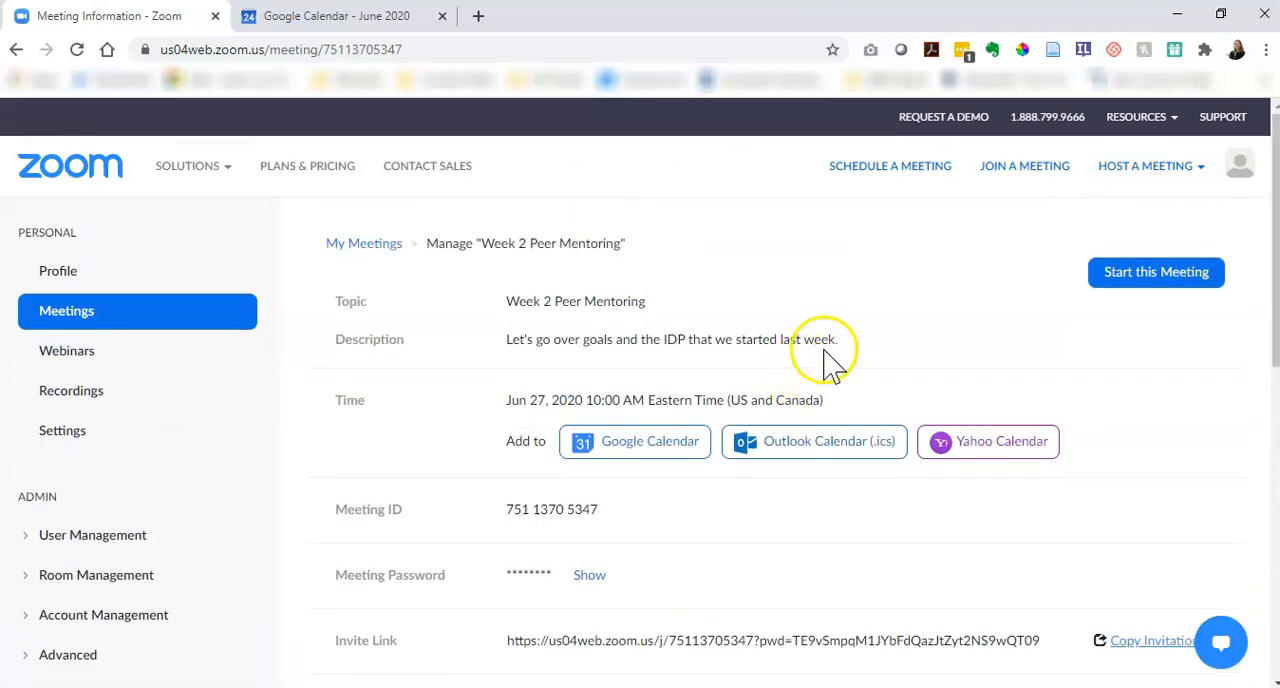
mouse_move(850, 344)
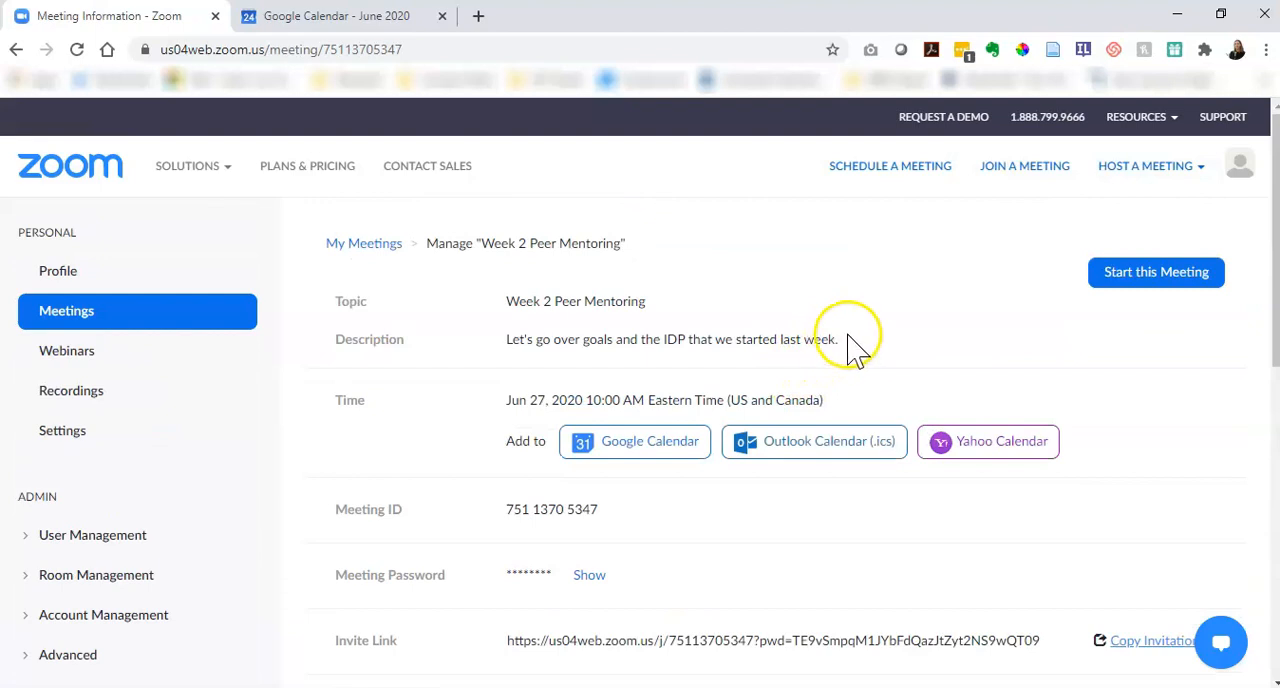
mouse_move(850, 344)
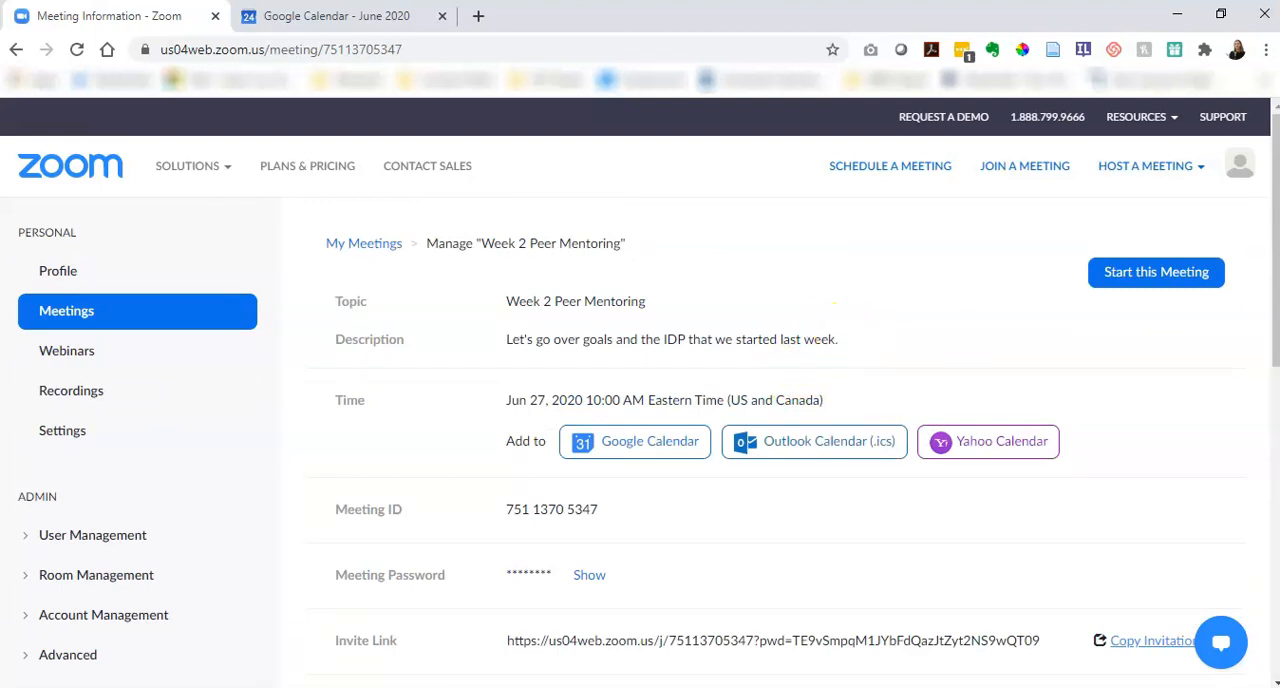